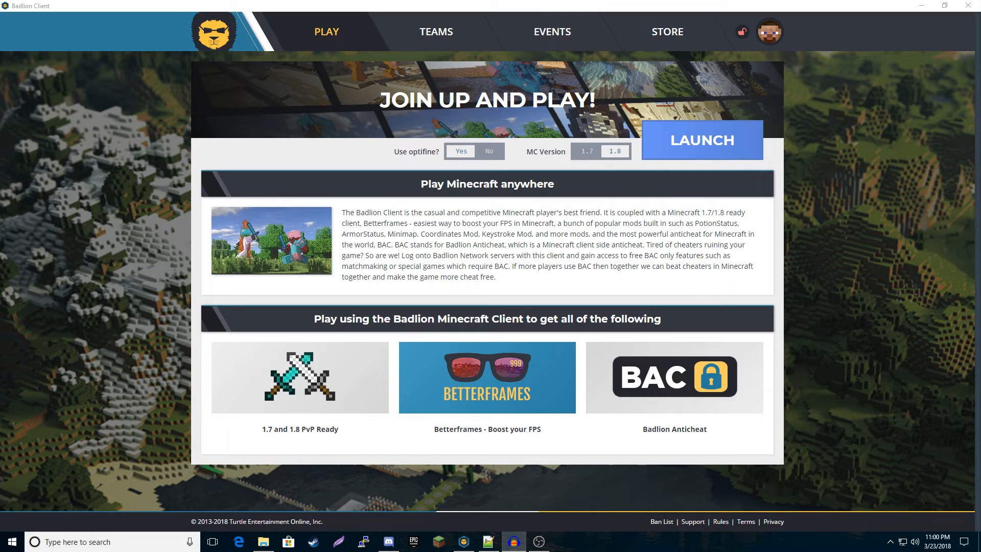
{"action": "mouse_move", "coordinate": [612, 86]}
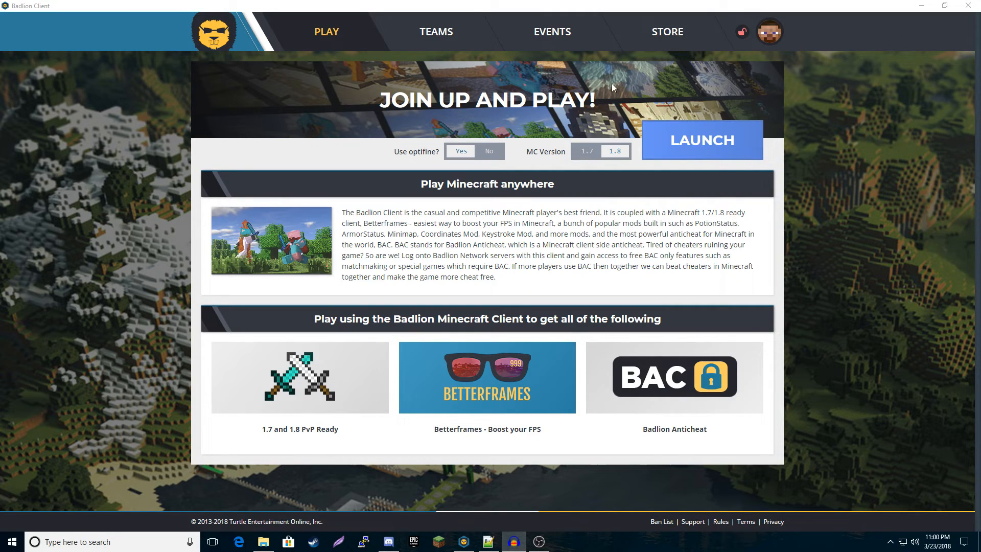
{"action": "mouse_move", "coordinate": [322, 65]}
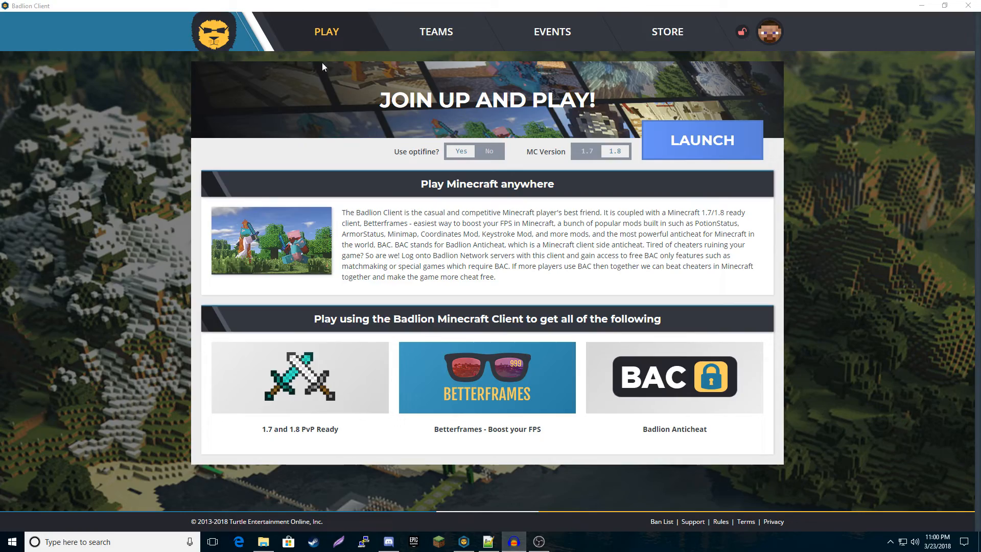
- Launch Minecraft from the Badlion launcher's Play screen
{"action": "left_click", "coordinate": [700, 140]}
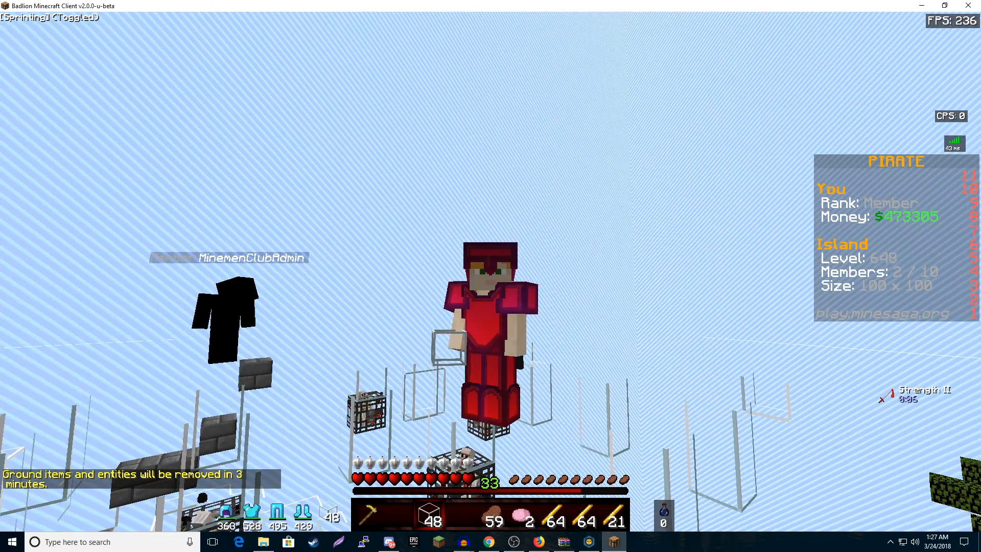
{"action": "mouse_move", "coordinate": [490, 270]}
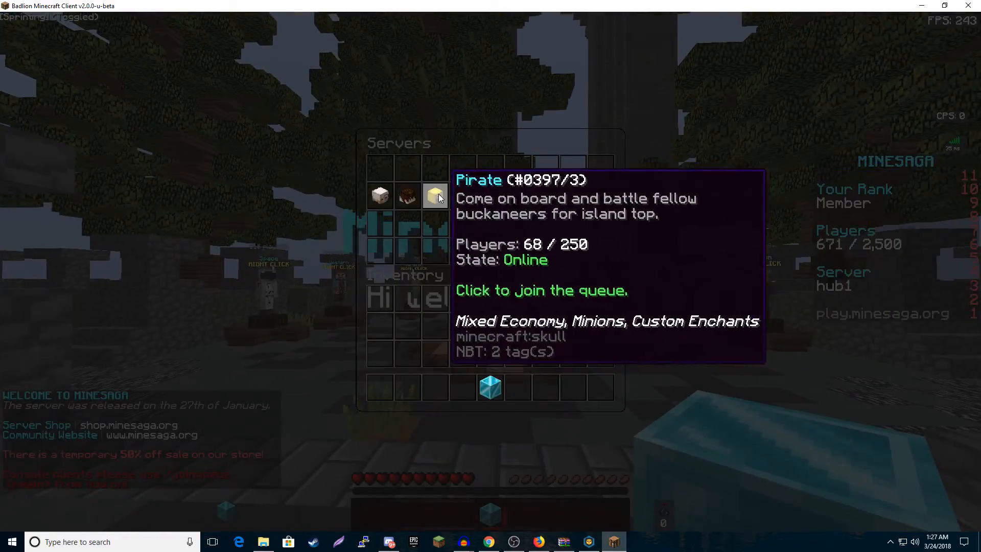
- Join the Pirate realm from the server selector, then quit the game to the desktop
{"action": "left_click", "coordinate": [434, 194]}
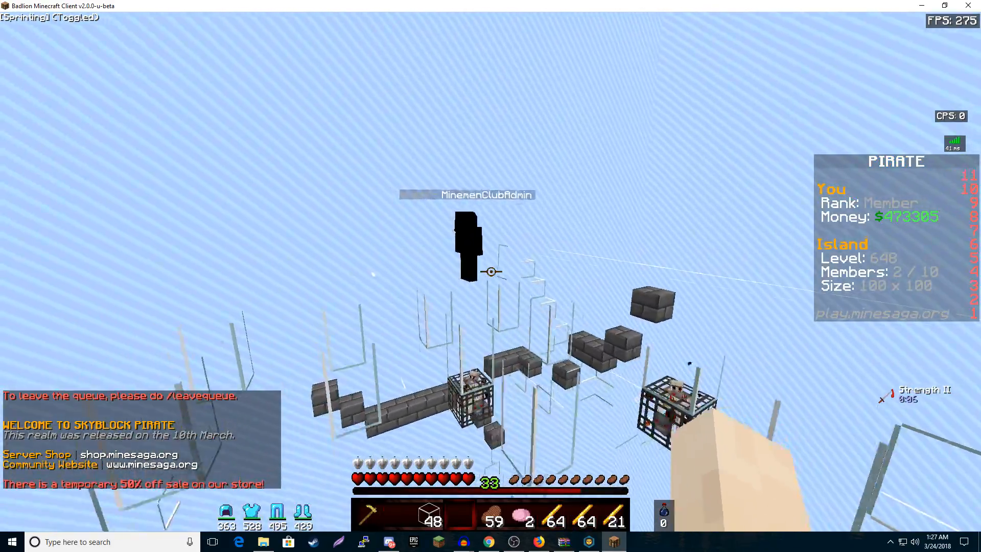
{"action": "mouse_move", "coordinate": [490, 270]}
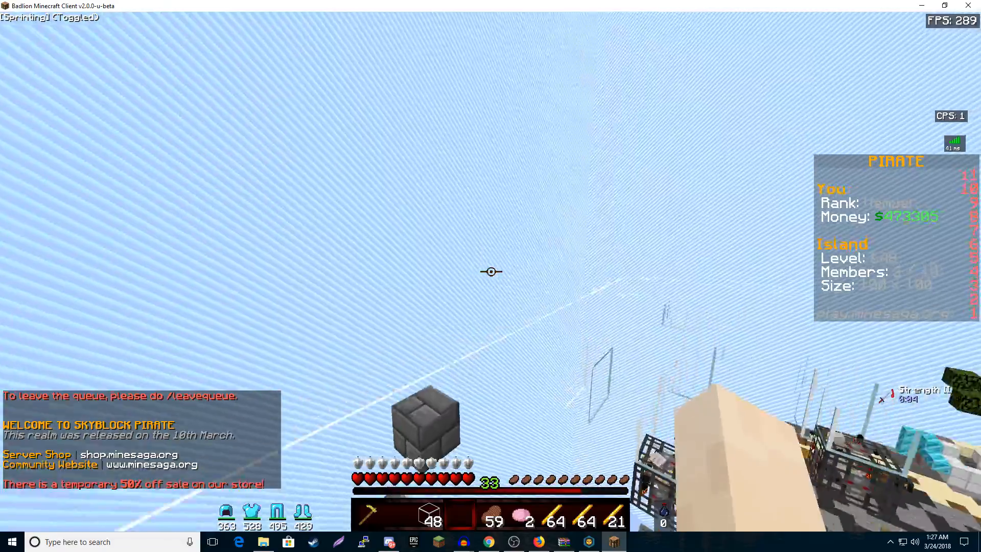
{"action": "mouse_move", "coordinate": [490, 271]}
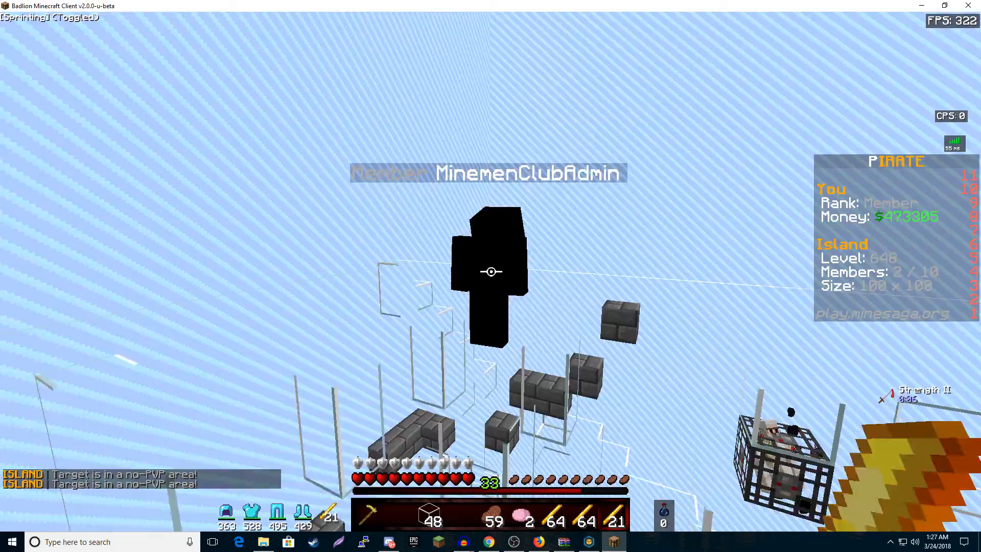
{"action": "mouse_move", "coordinate": [491, 272]}
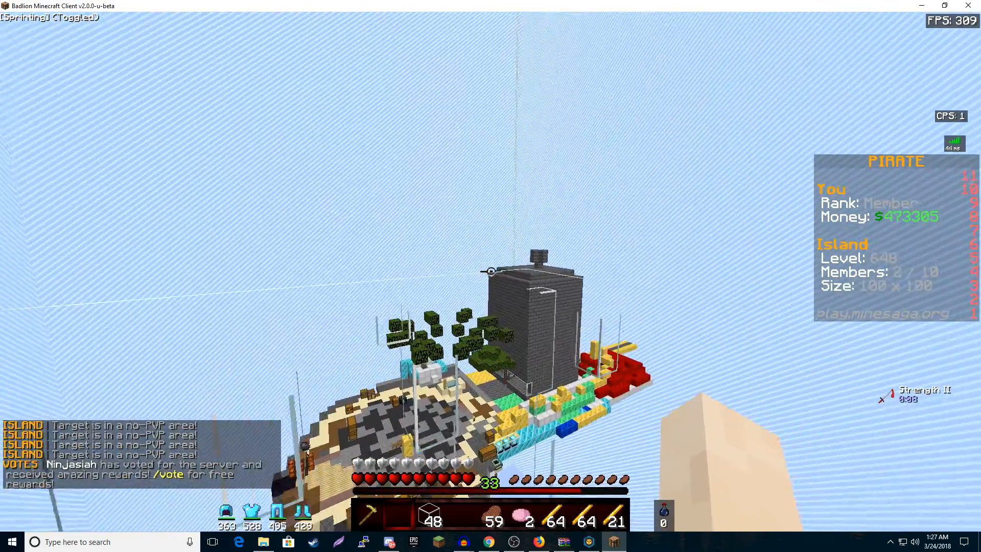
{"action": "mouse_move", "coordinate": [490, 270]}
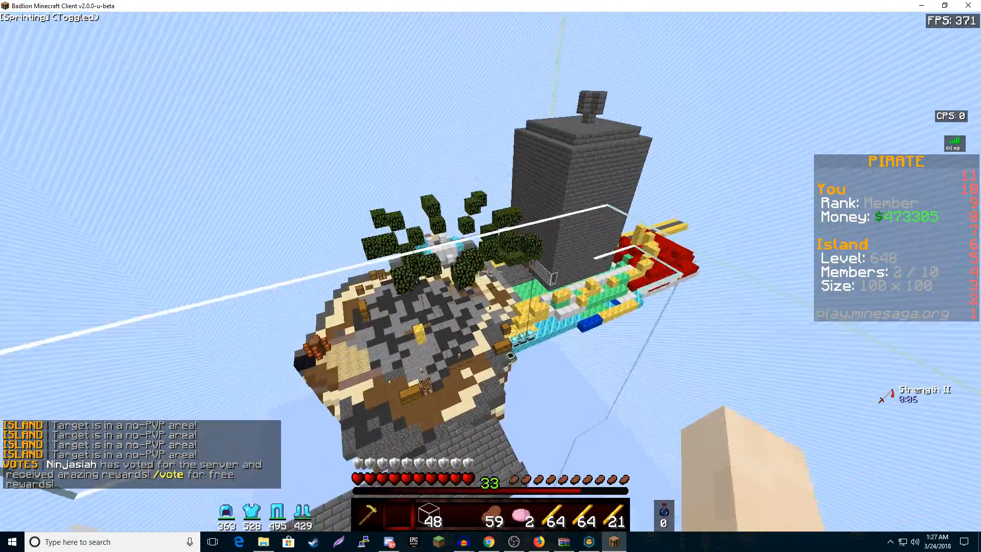
{"action": "mouse_move", "coordinate": [490, 270]}
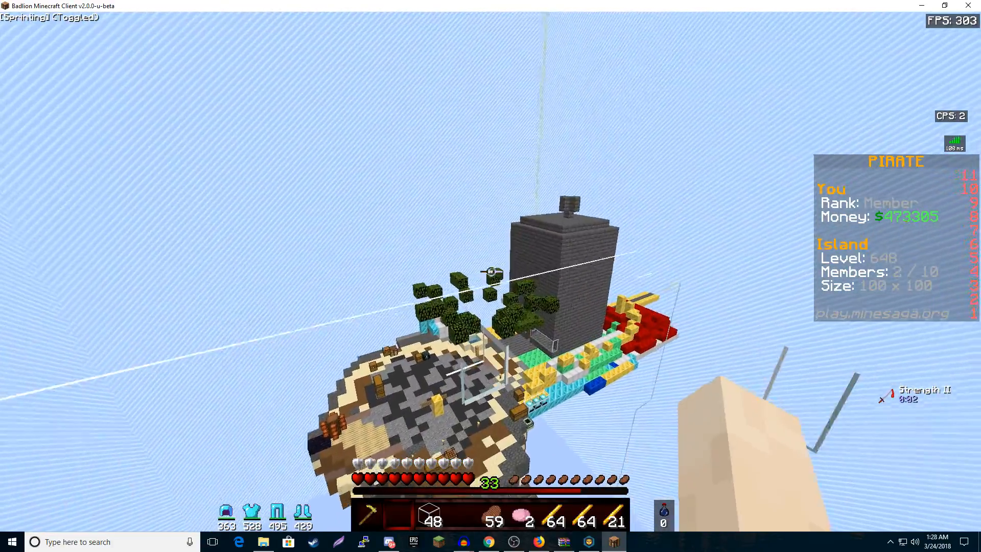
{"action": "mouse_move", "coordinate": [490, 271]}
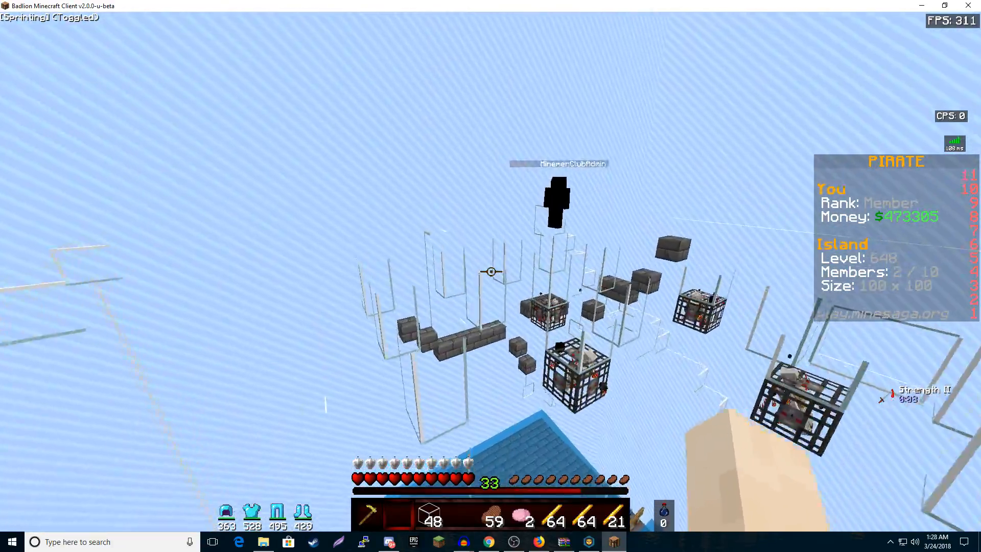
{"action": "mouse_move", "coordinate": [490, 272]}
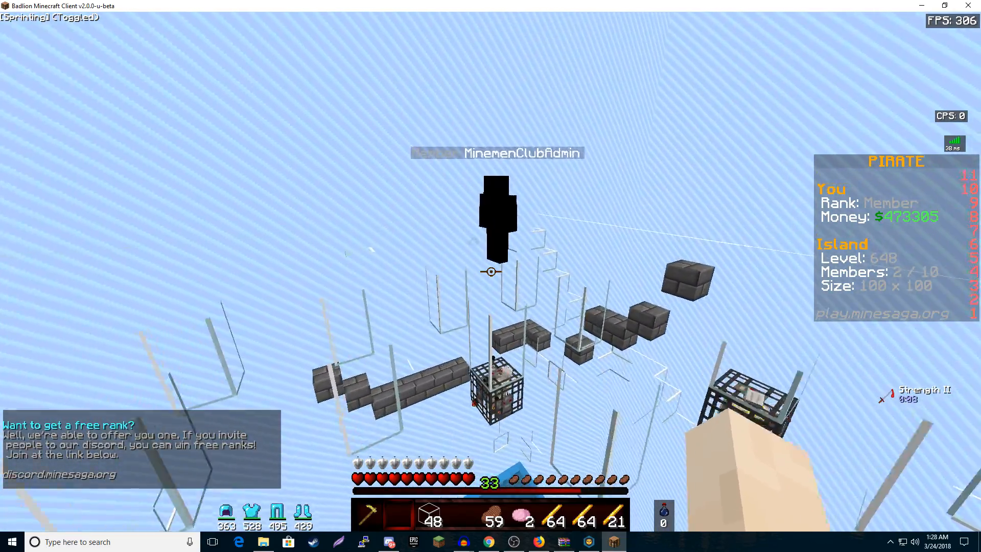
{"action": "mouse_move", "coordinate": [490, 271]}
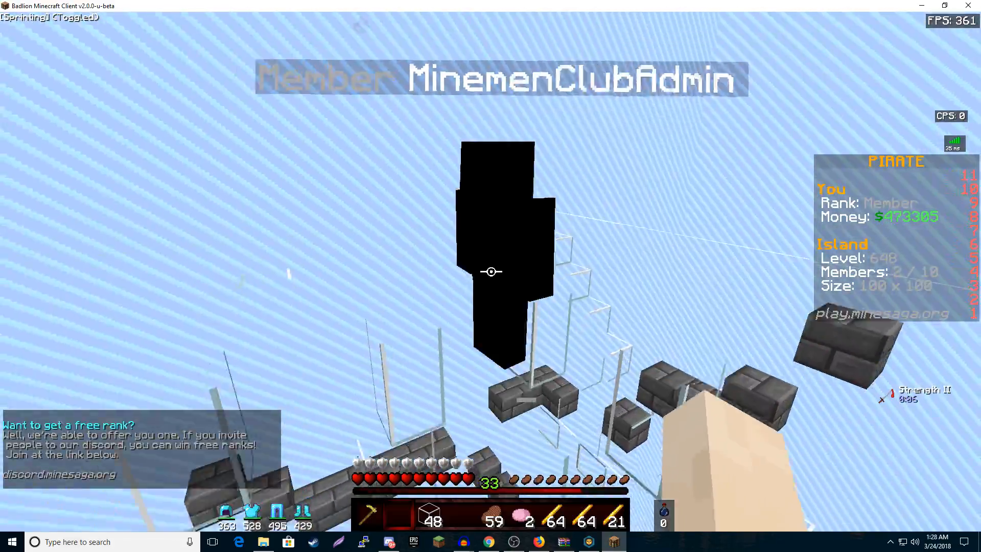
{"action": "mouse_move", "coordinate": [490, 272]}
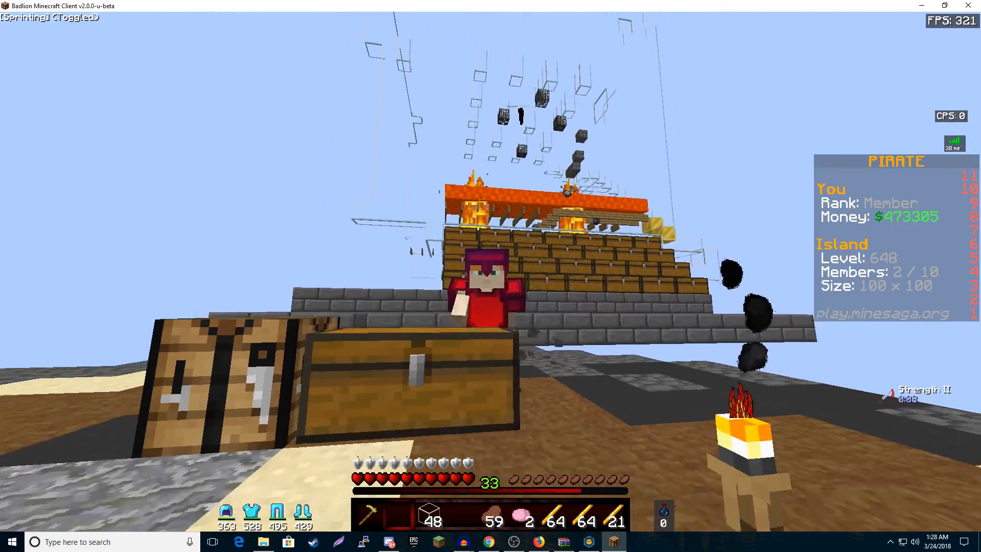
{"action": "key", "text": "Escape"}
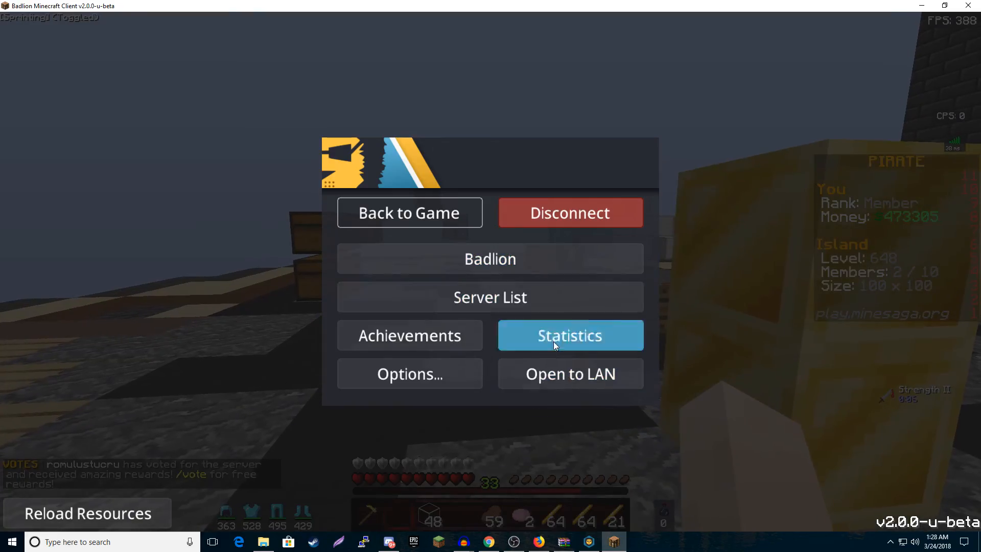
{"action": "left_click", "coordinate": [569, 213]}
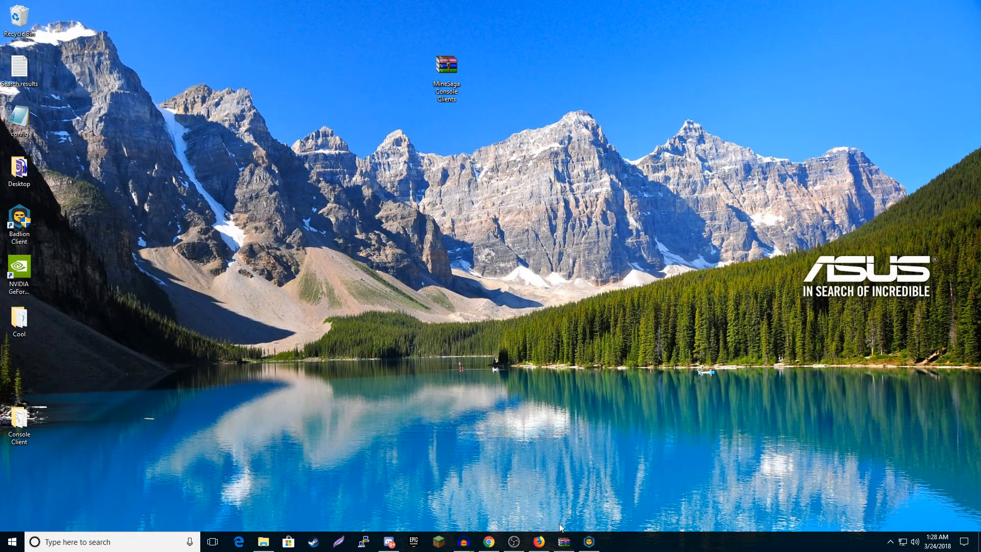
- Open the MineSaga Console Clients .rar archive from the desktop in WinRAR
{"action": "double_click", "coordinate": [445, 64]}
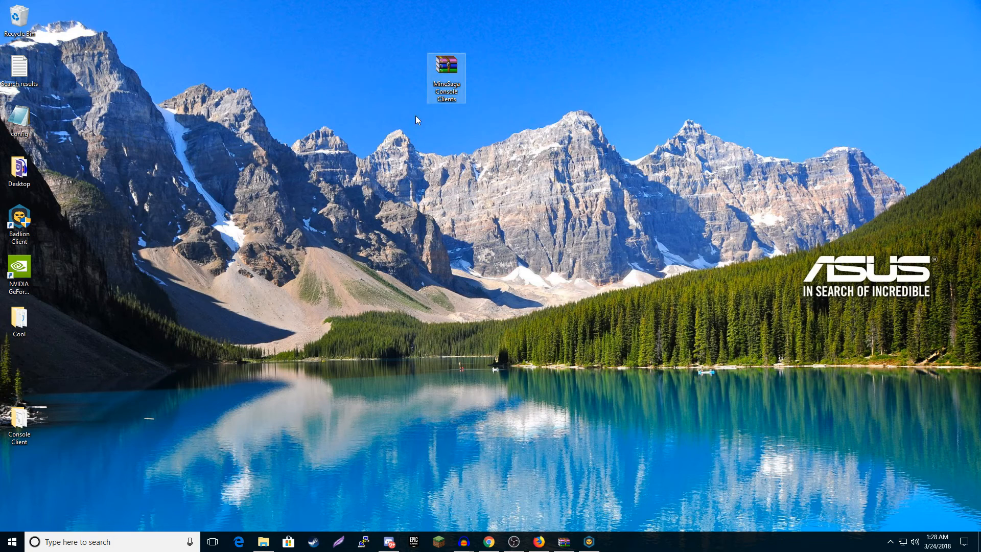
{"action": "right_click", "coordinate": [445, 75]}
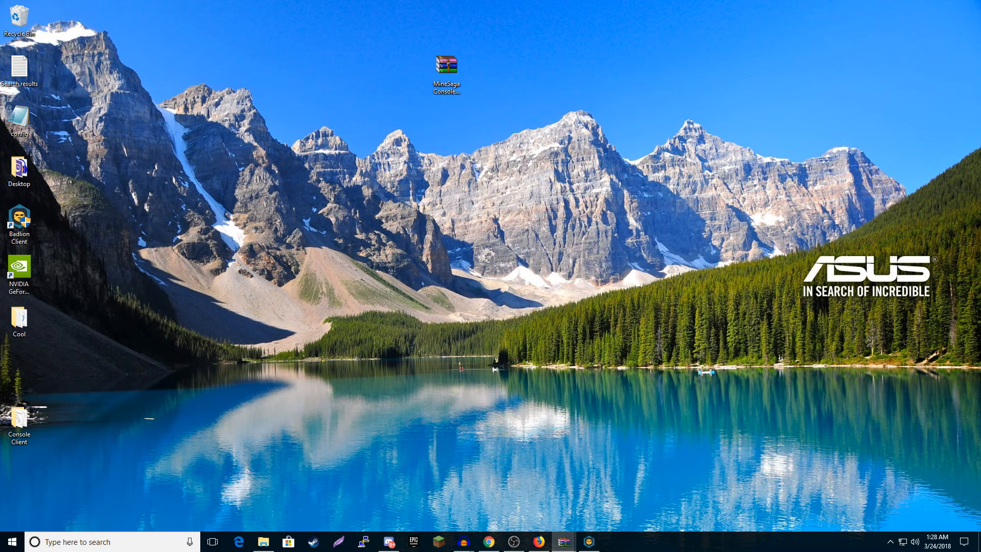
{"action": "double_click", "coordinate": [446, 64]}
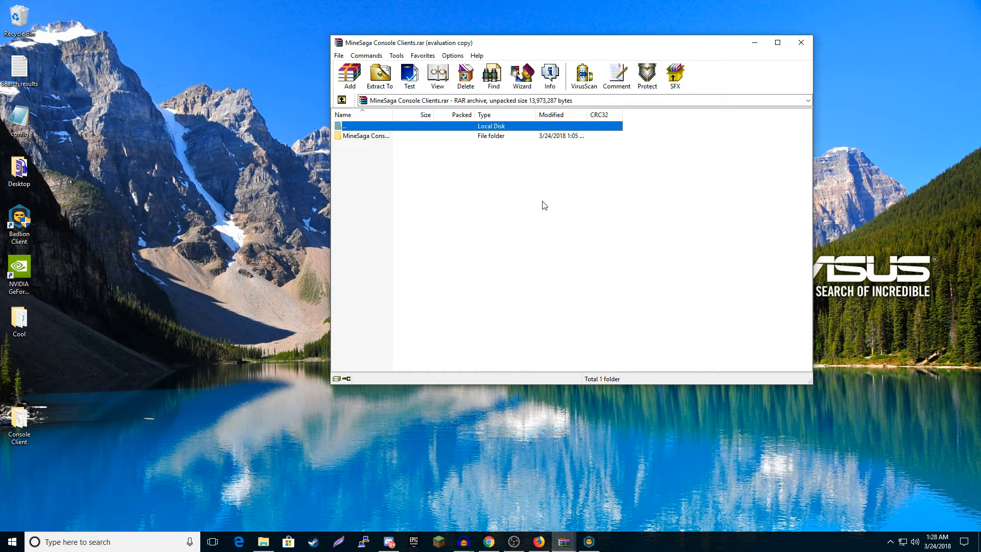
- Drag the Kingdom folder out of the archive onto the desktop
{"action": "double_click", "coordinate": [367, 135]}
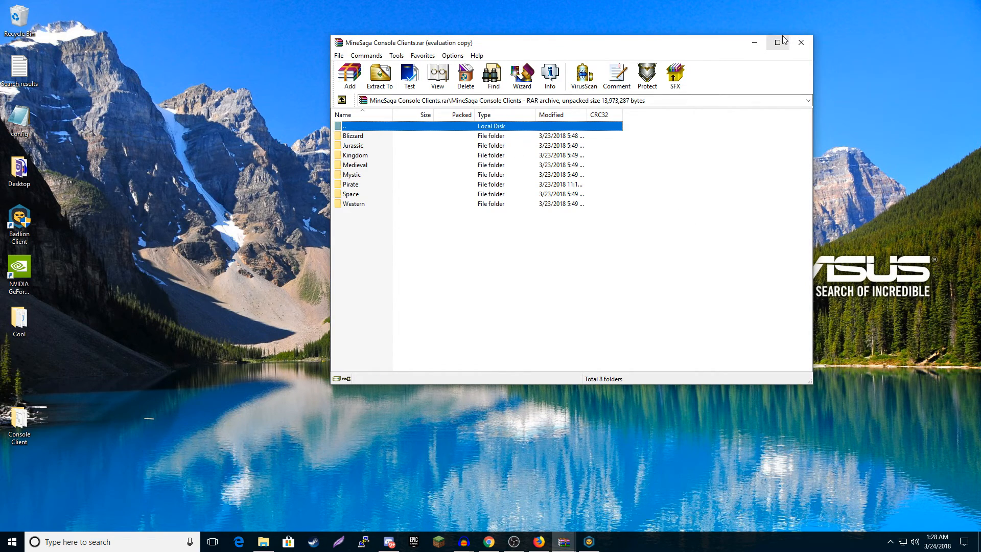
{"action": "left_click", "coordinate": [778, 43]}
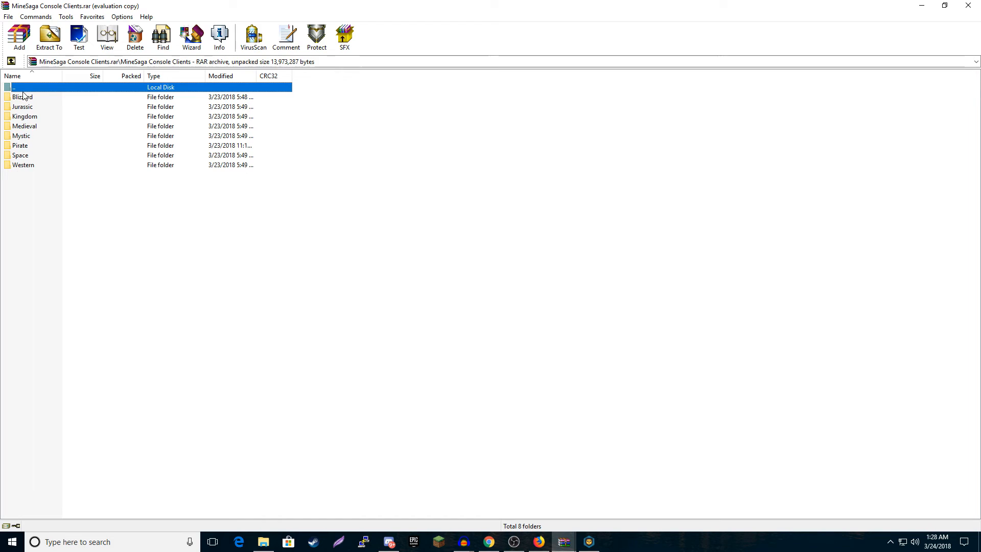
{"action": "mouse_move", "coordinate": [115, 127]}
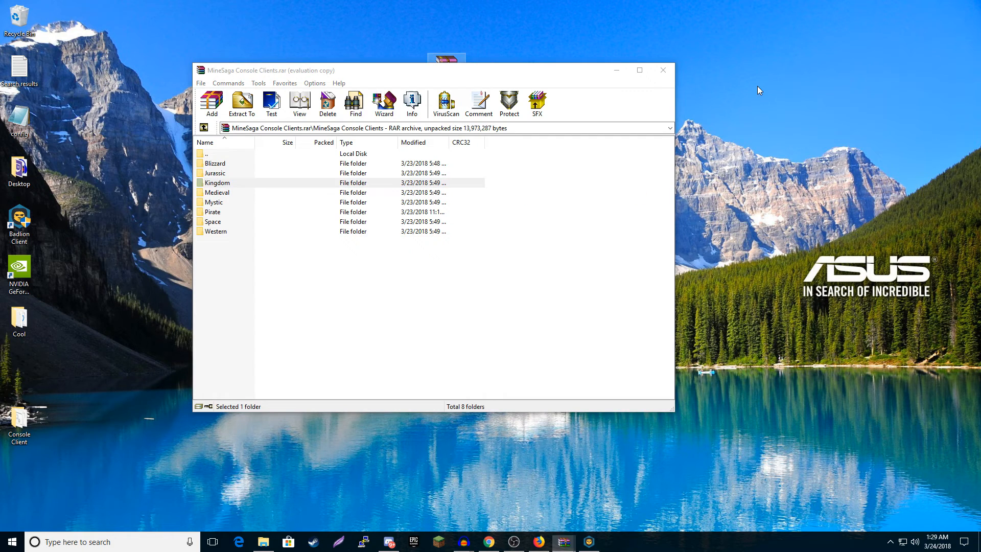
{"action": "left_click", "coordinate": [662, 70]}
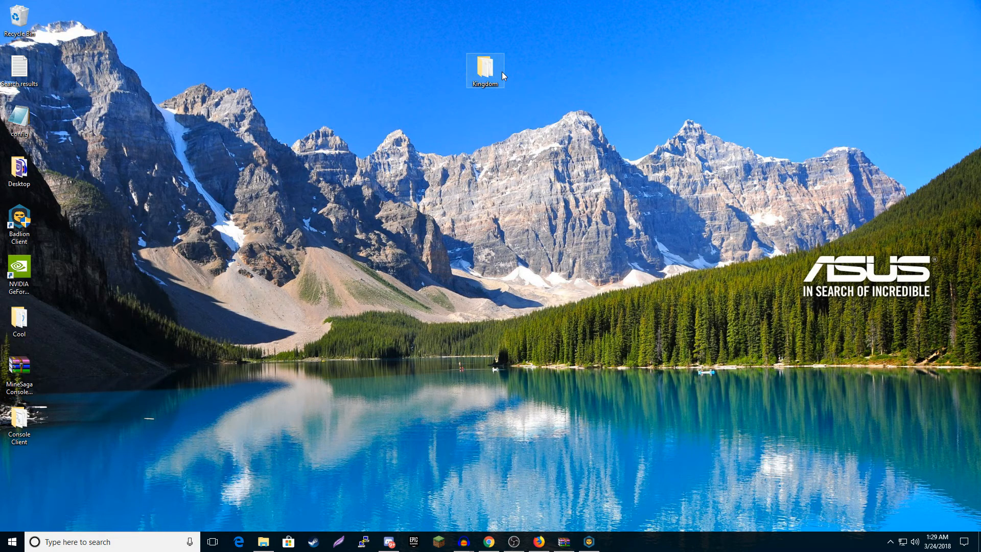
- Open the extracted Kingdom folder and select the MinecraftClient configuration file
{"action": "double_click", "coordinate": [484, 68]}
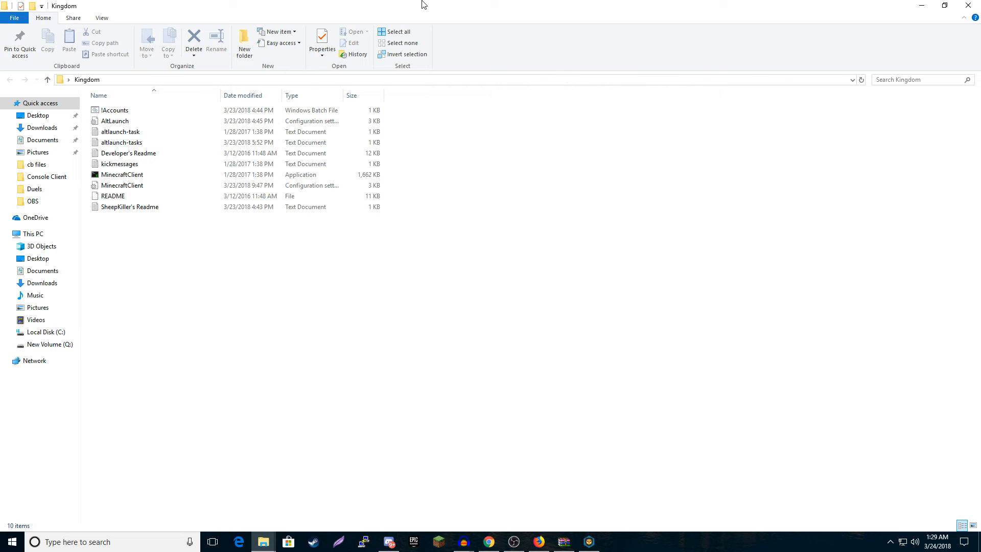
{"action": "mouse_move", "coordinate": [182, 174]}
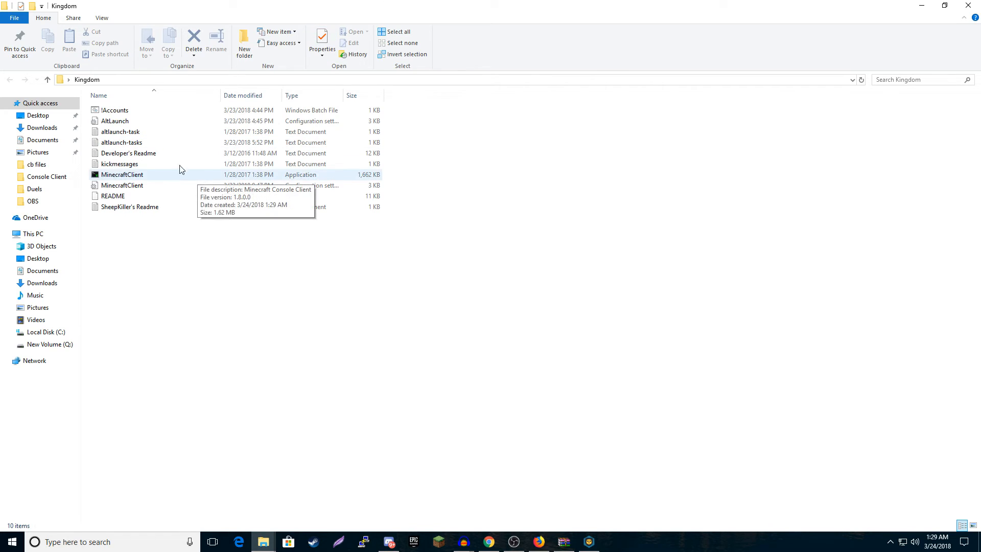
{"action": "mouse_move", "coordinate": [162, 184]}
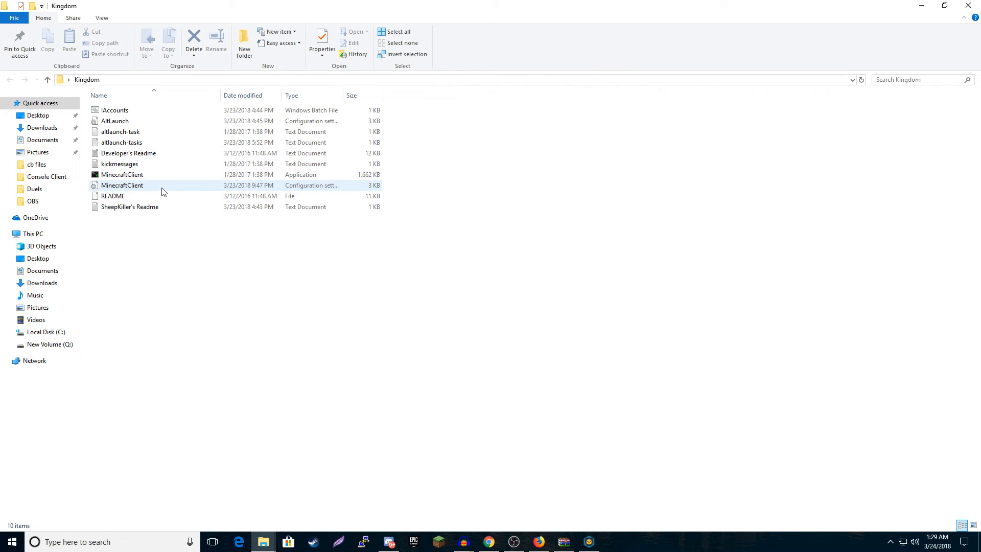
{"action": "left_click", "coordinate": [122, 185]}
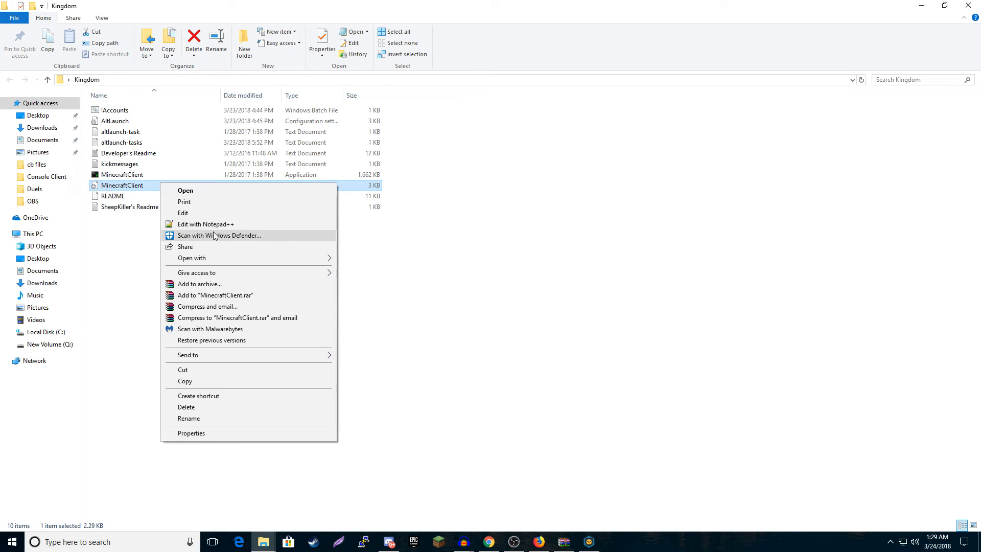
- Review MinecraftClient.ini in Notepad++, checking the AntiAFK joinqueue Kingdom command and delay, then close it
{"action": "left_click", "coordinate": [205, 223]}
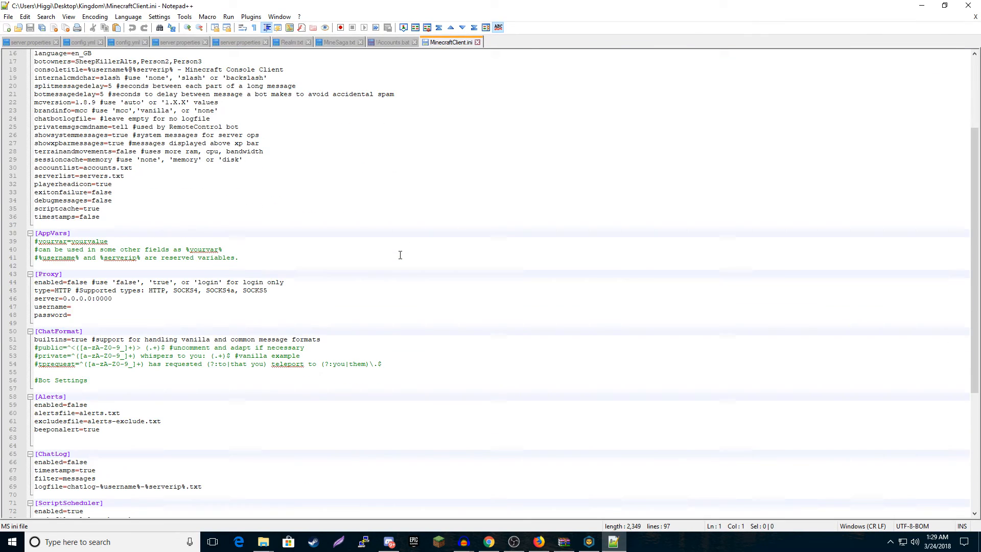
{"action": "scroll", "scroll_direction": "down", "scroll_amount": 3}
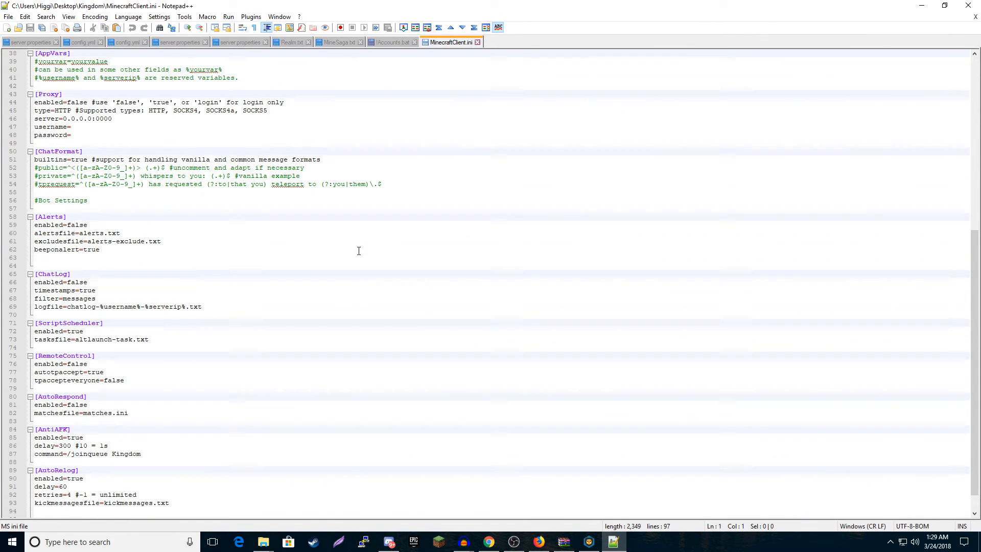
{"action": "scroll", "scroll_direction": "up", "scroll_amount": 3}
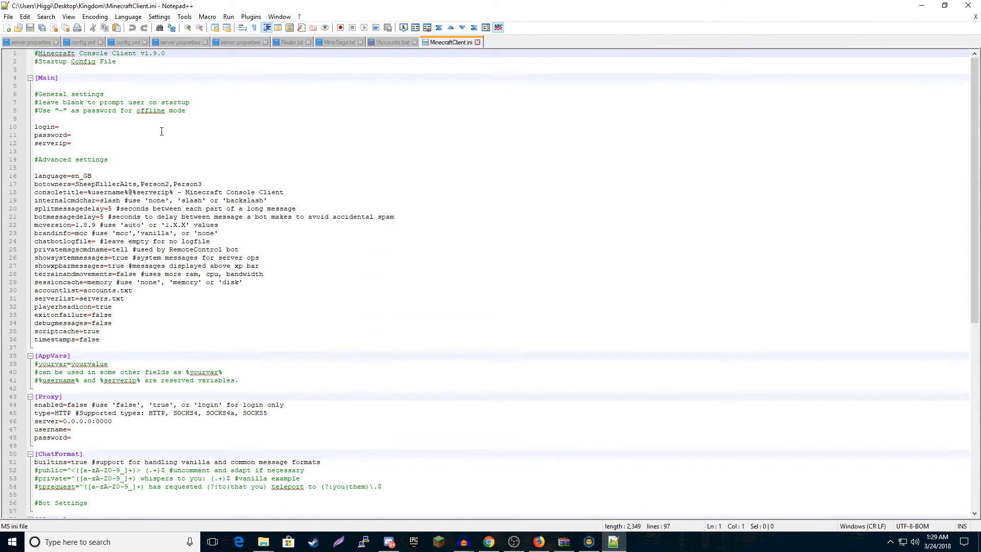
{"action": "scroll", "scroll_direction": "down", "scroll_amount": 3}
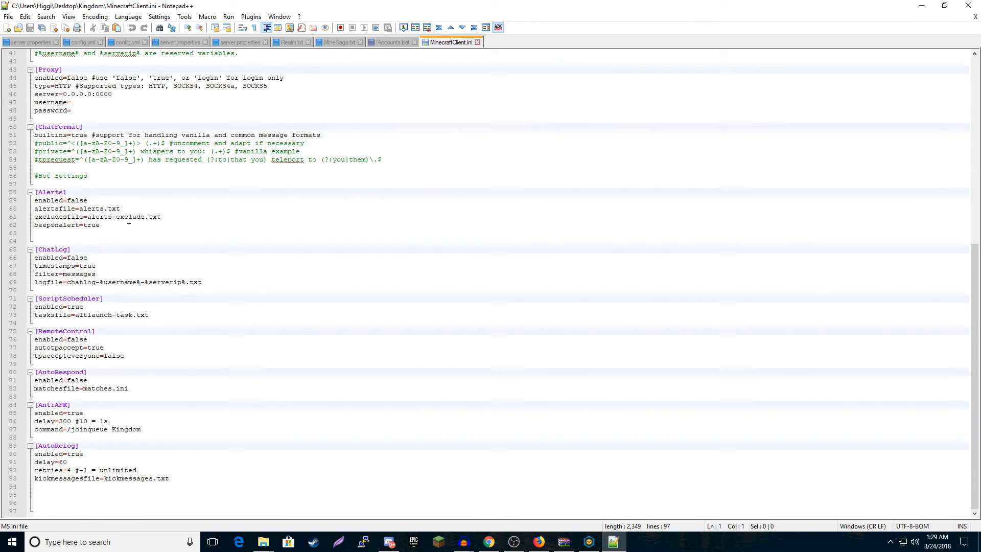
{"action": "double_click", "coordinate": [53, 404]}
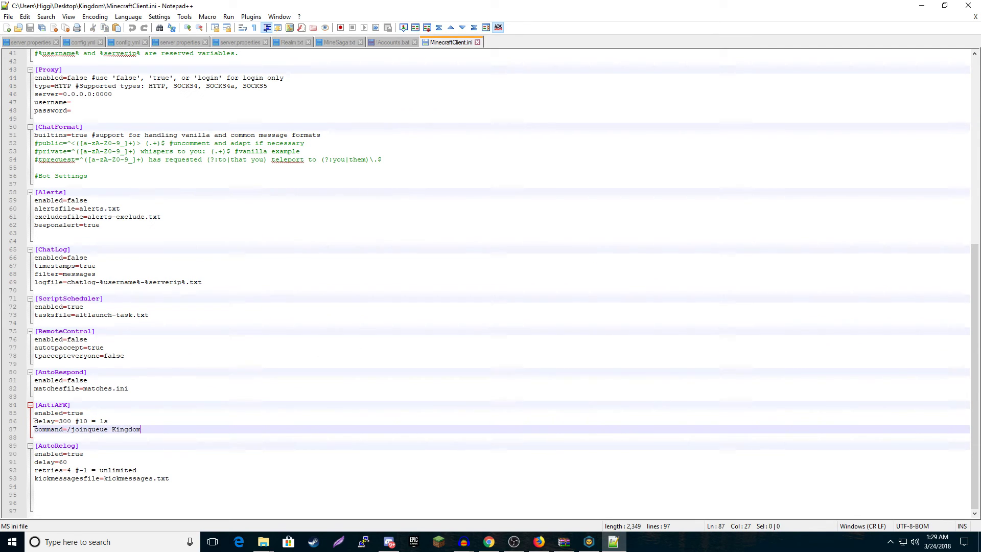
{"action": "left_click", "coordinate": [61, 421]}
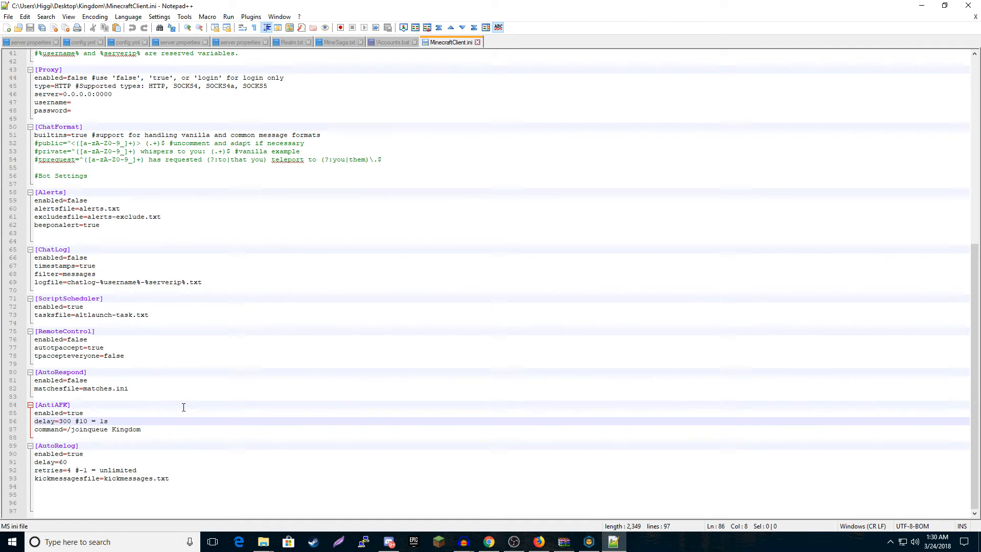
{"action": "mouse_move", "coordinate": [131, 368]}
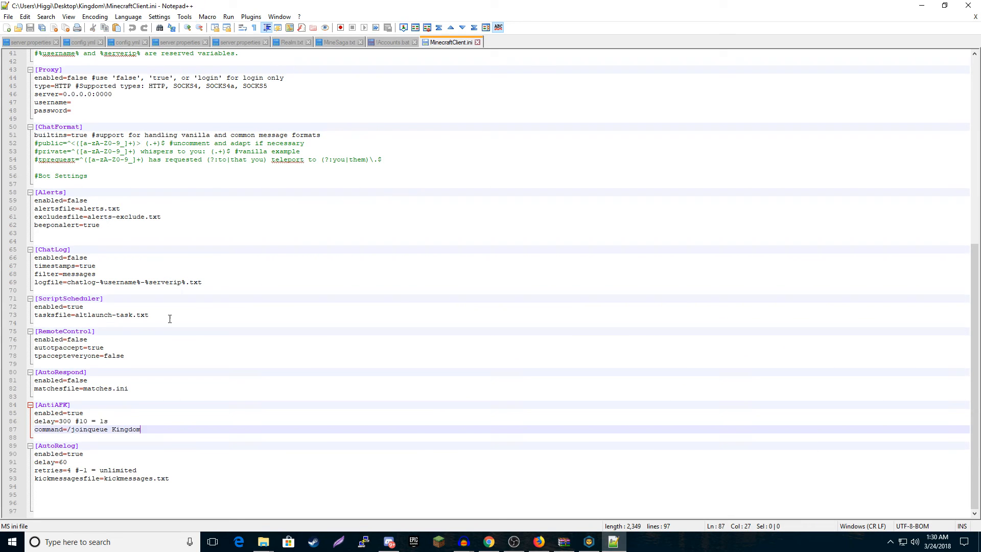
{"action": "left_click", "coordinate": [262, 541]}
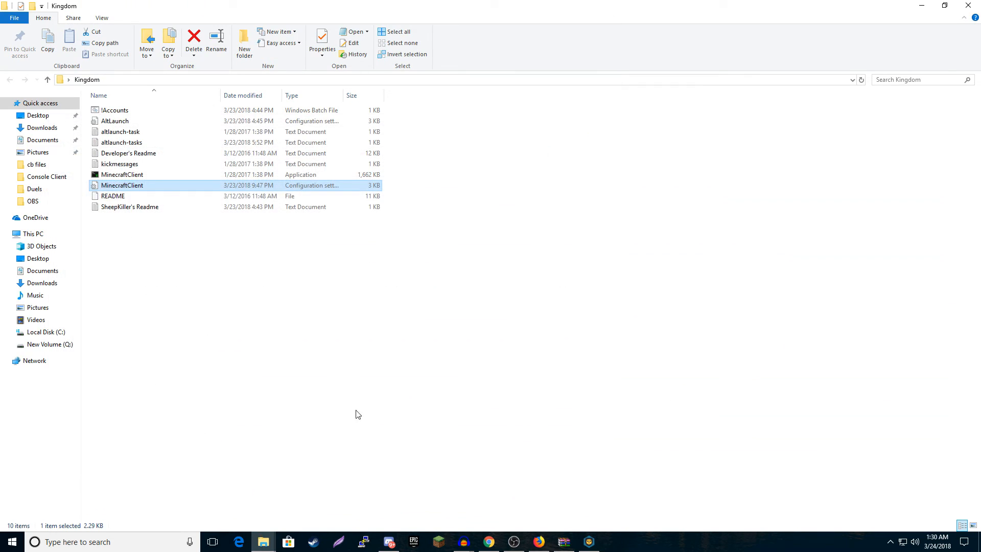
{"action": "left_click", "coordinate": [114, 110]}
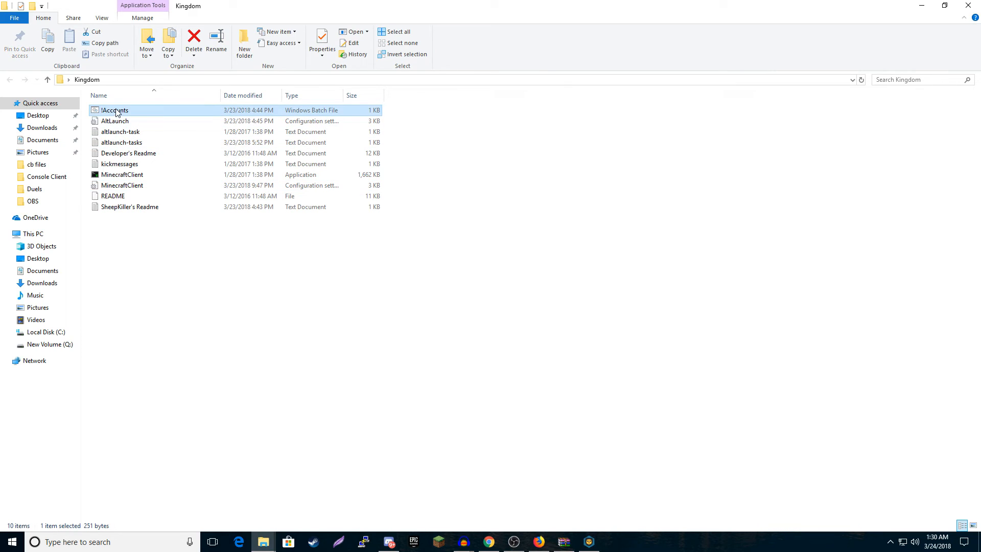
{"action": "right_click", "coordinate": [115, 110]}
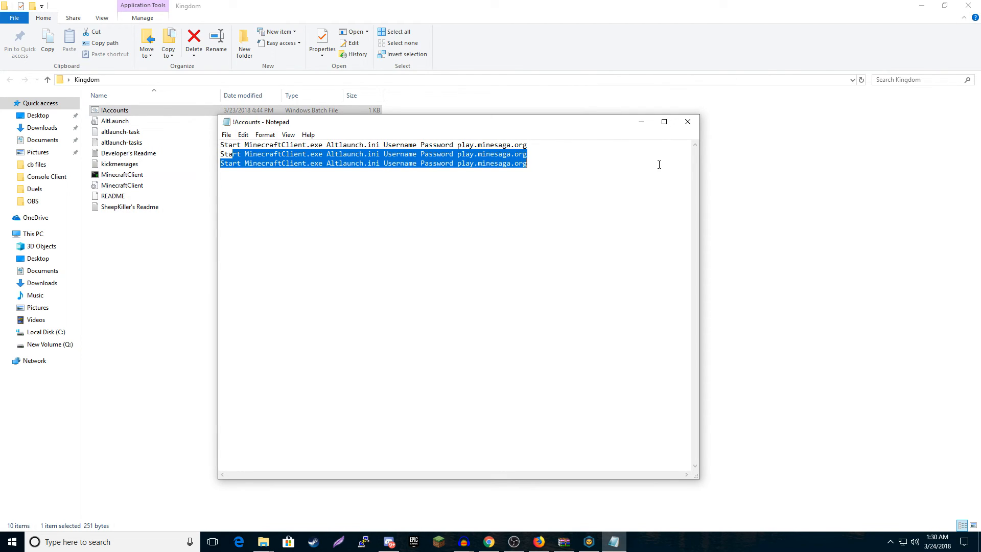
{"action": "left_click", "coordinate": [383, 144]}
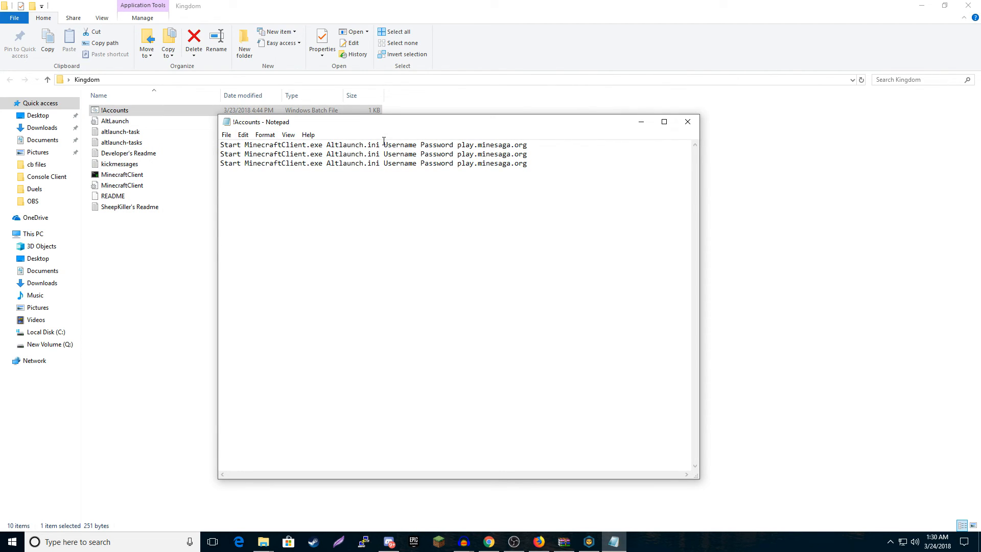
{"action": "double_click", "coordinate": [400, 144]}
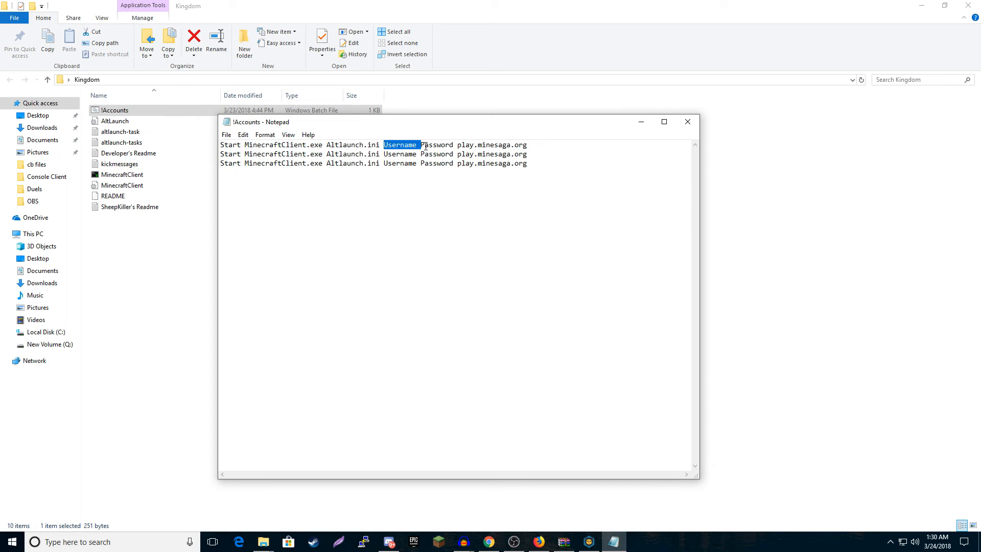
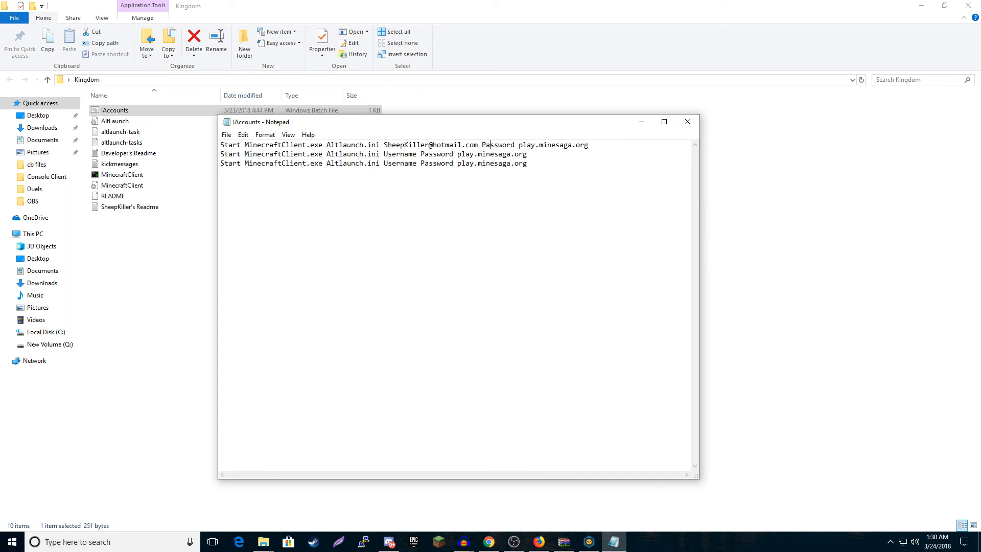
{"action": "type", "text": "2"}
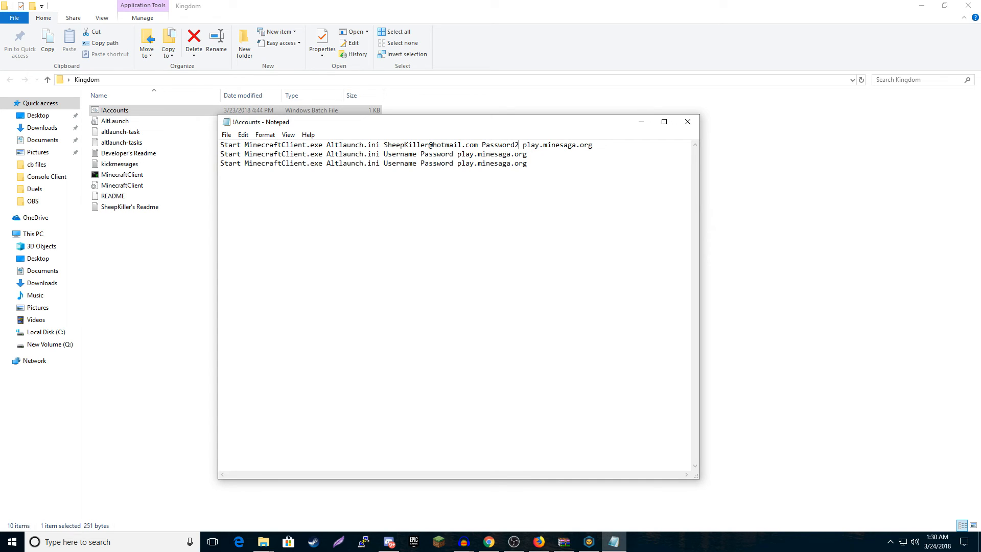
{"action": "left_click", "coordinate": [226, 135]}
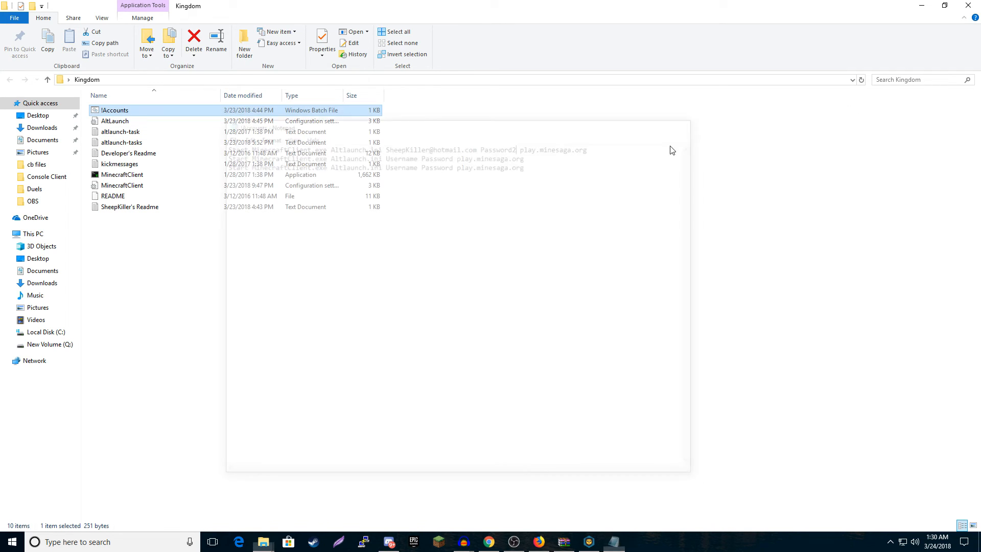
{"action": "double_click", "coordinate": [113, 111]}
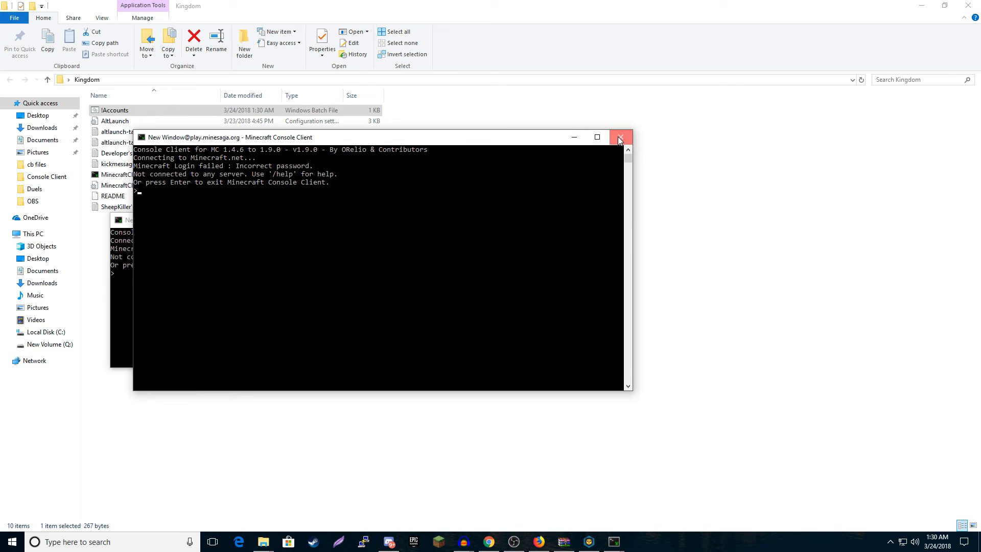
{"action": "left_click", "coordinate": [619, 137]}
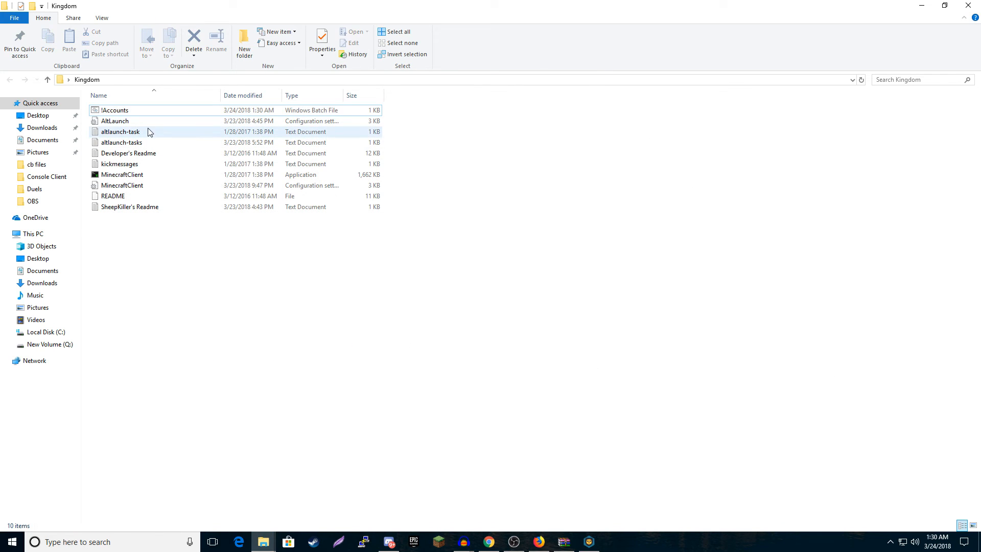
- Add 'wait 3000' and 'send /sell handall' lines after the joinqueue command in altlaunch-tasks
{"action": "right_click", "coordinate": [115, 121]}
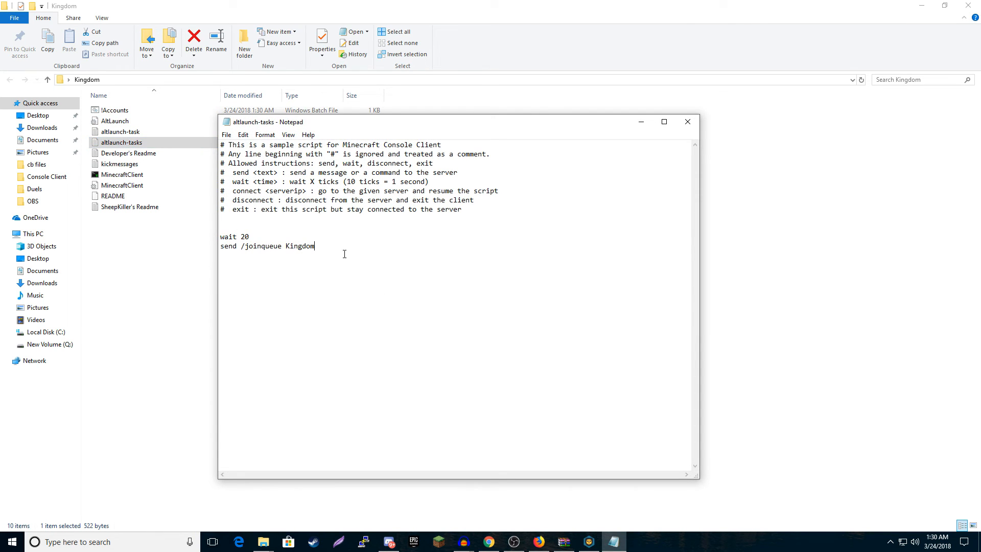
{"action": "key", "text": "Return"}
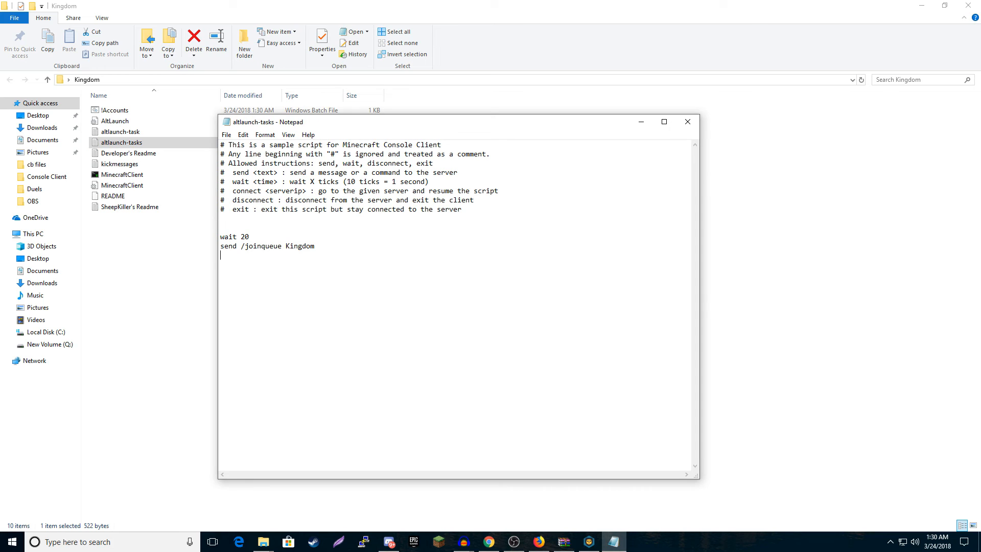
{"action": "type", "text": "wait"}
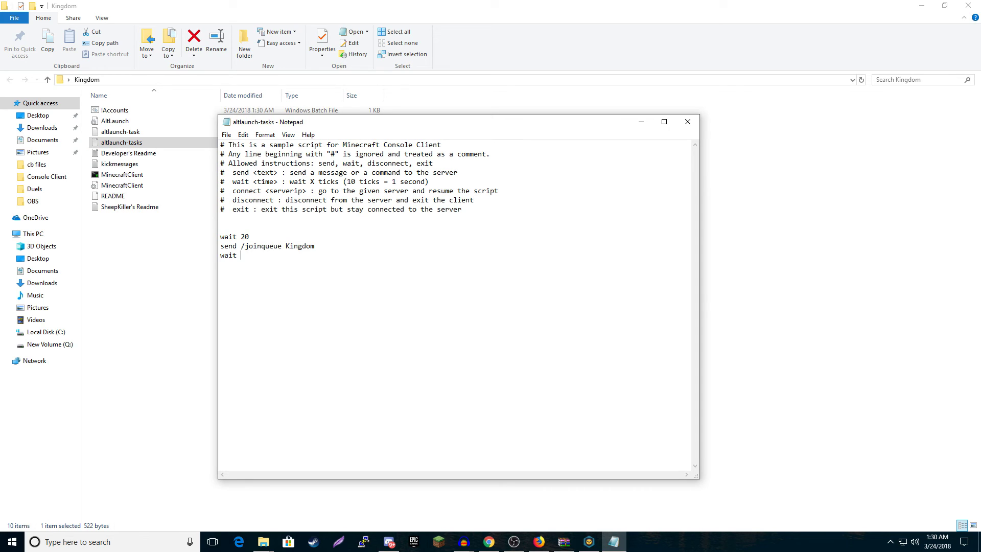
{"action": "type", "text": "3000"}
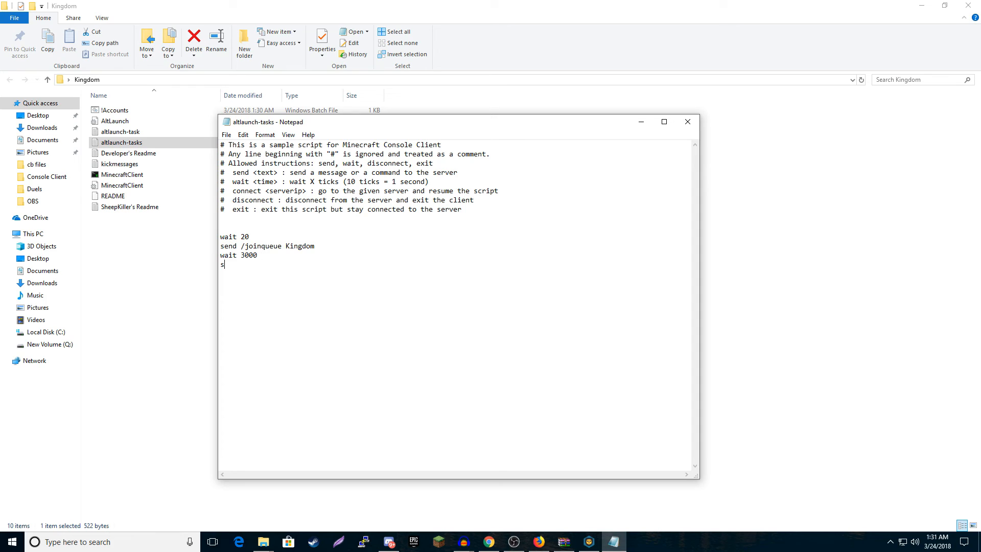
{"action": "type", "text": "end"}
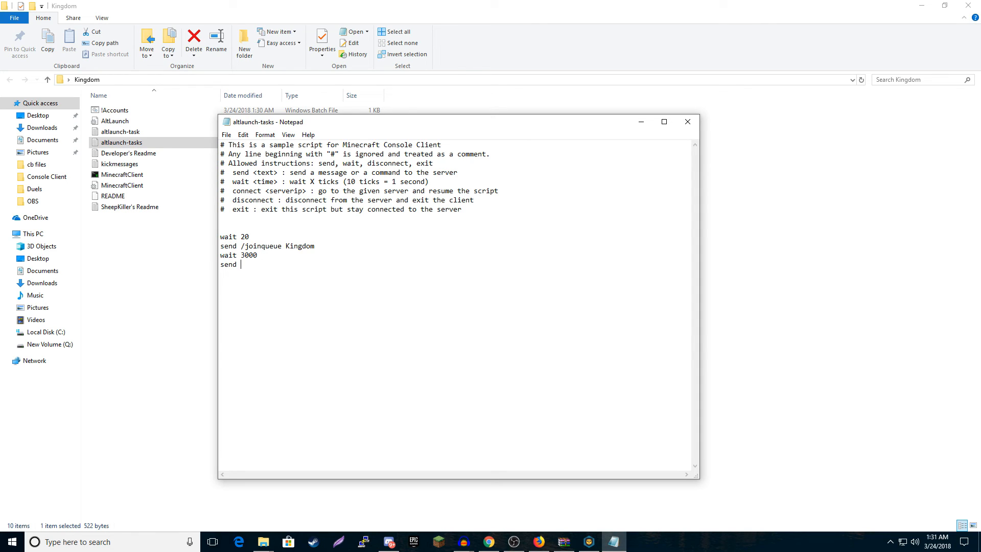
{"action": "type", "text": "/"}
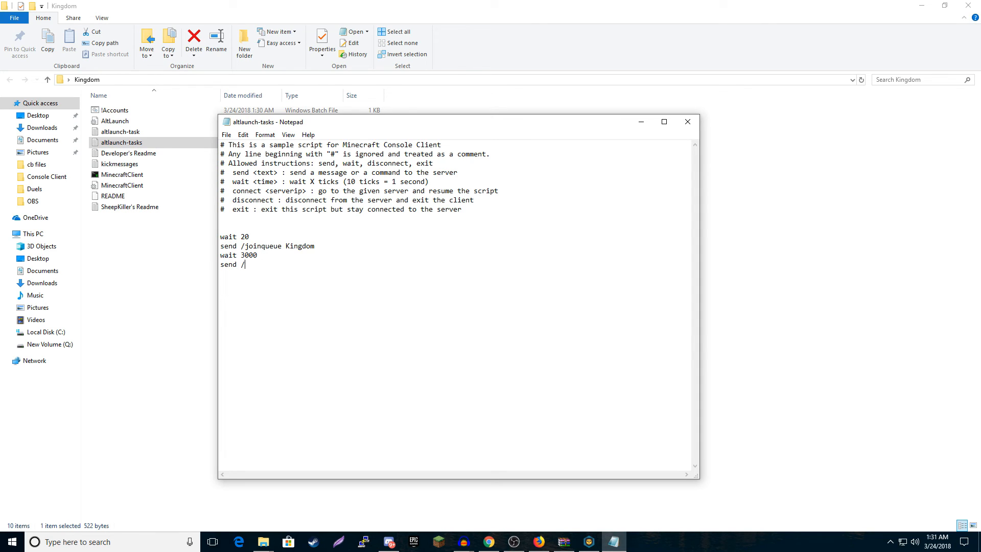
{"action": "type", "text": "sellall"}
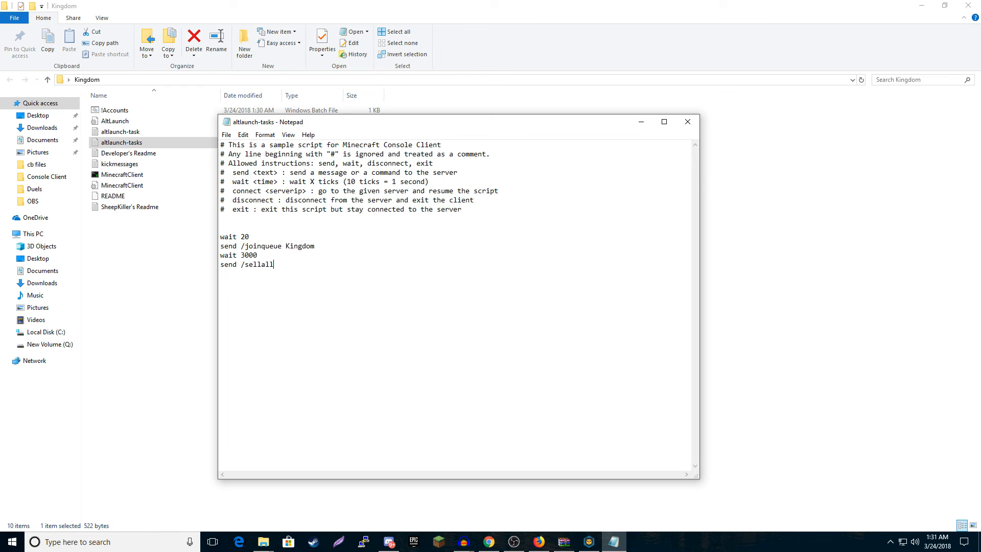
{"action": "type", "text": "han"}
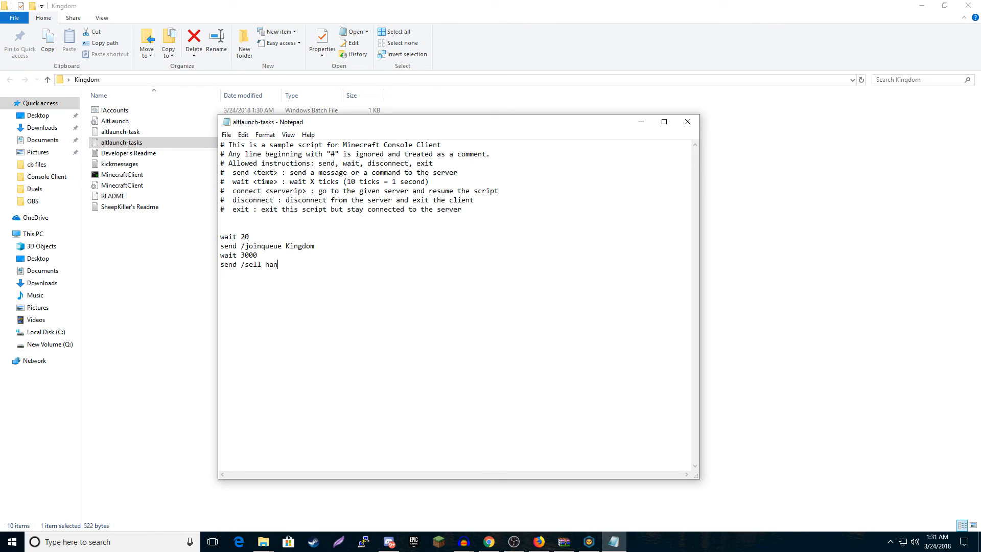
{"action": "type", "text": "dall"}
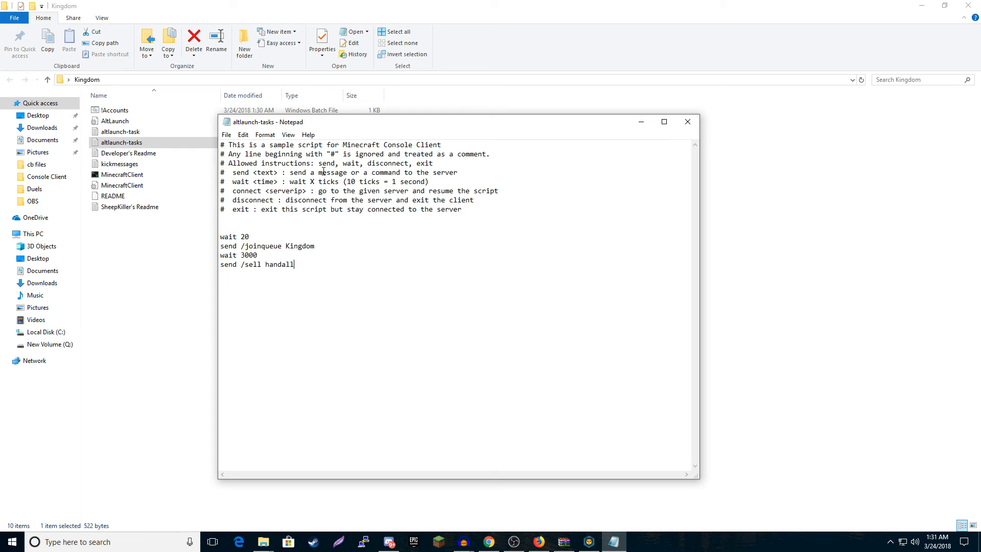
- Close the task script without saving the drafted changes
{"action": "left_click", "coordinate": [686, 122]}
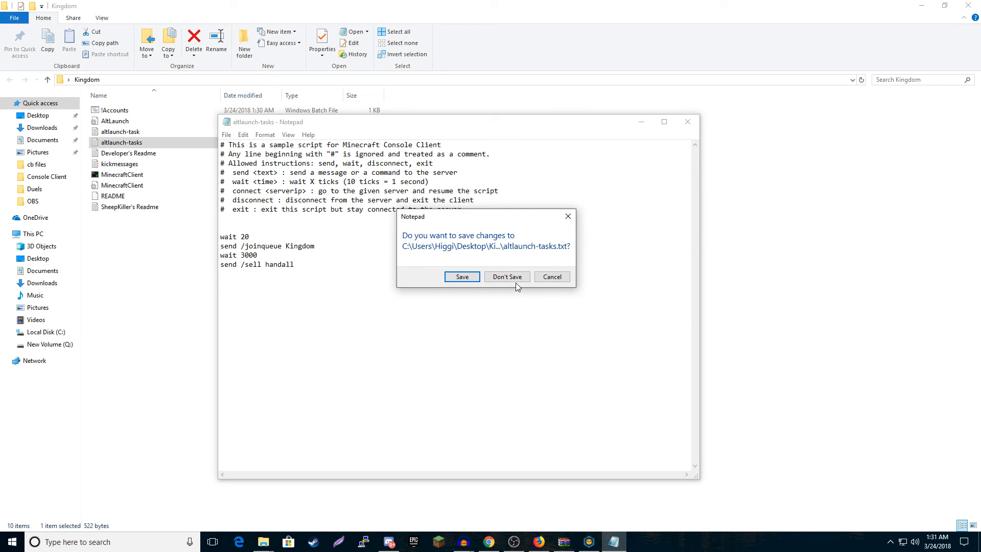
{"action": "left_click", "coordinate": [507, 277]}
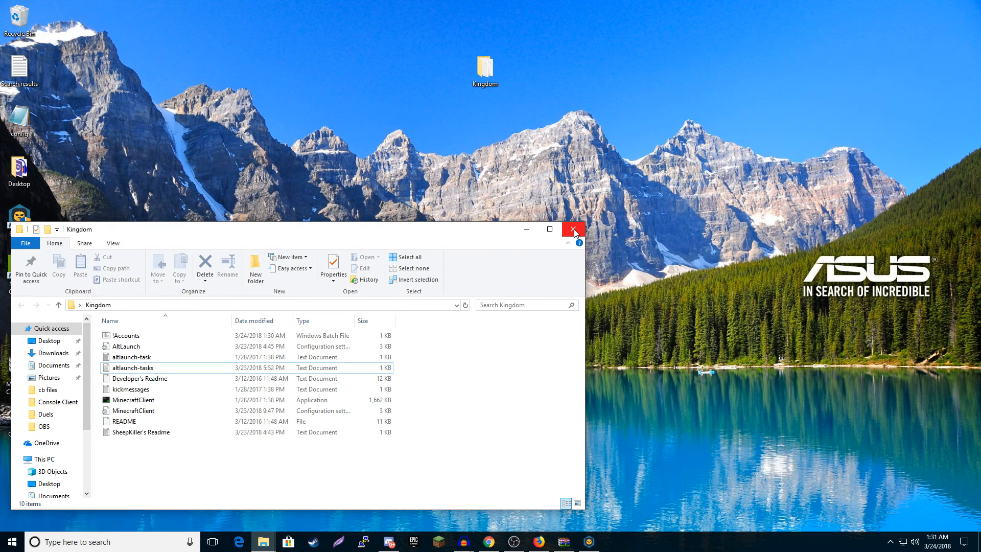
{"action": "mouse_move", "coordinate": [533, 246]}
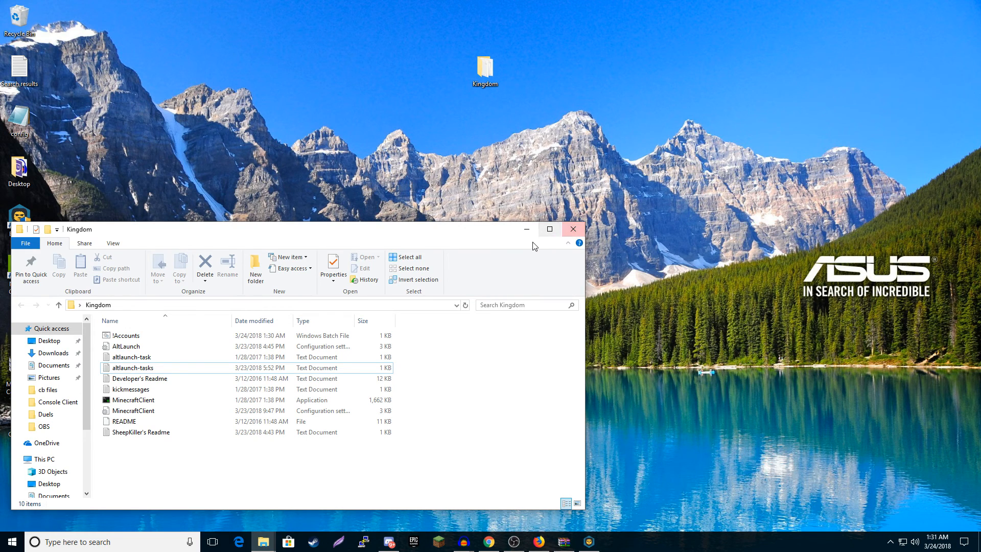
- Close the Kingdom window, open the desktop Console Client folder and run its !Accounts batch file
{"action": "left_click", "coordinate": [570, 228]}
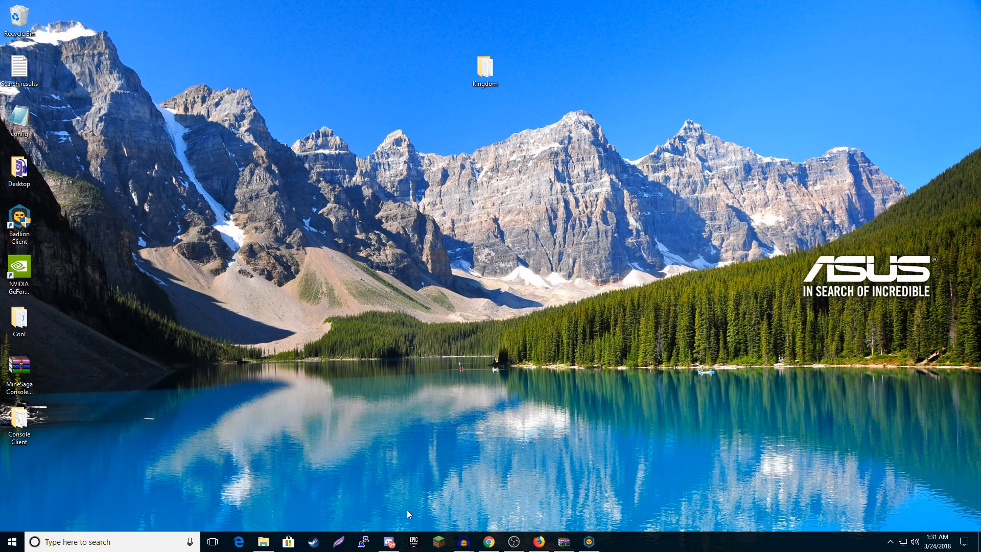
{"action": "double_click", "coordinate": [18, 418]}
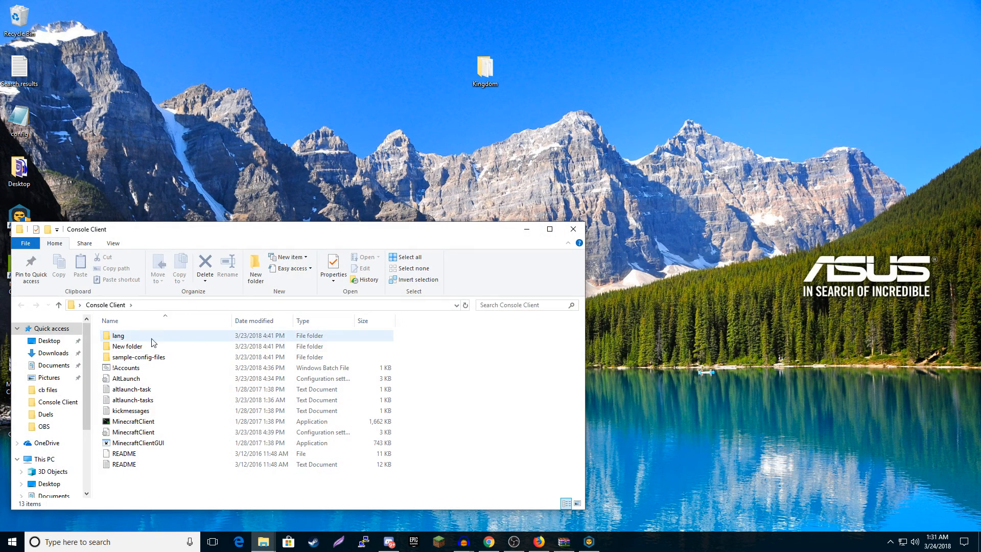
{"action": "left_click", "coordinate": [126, 366]}
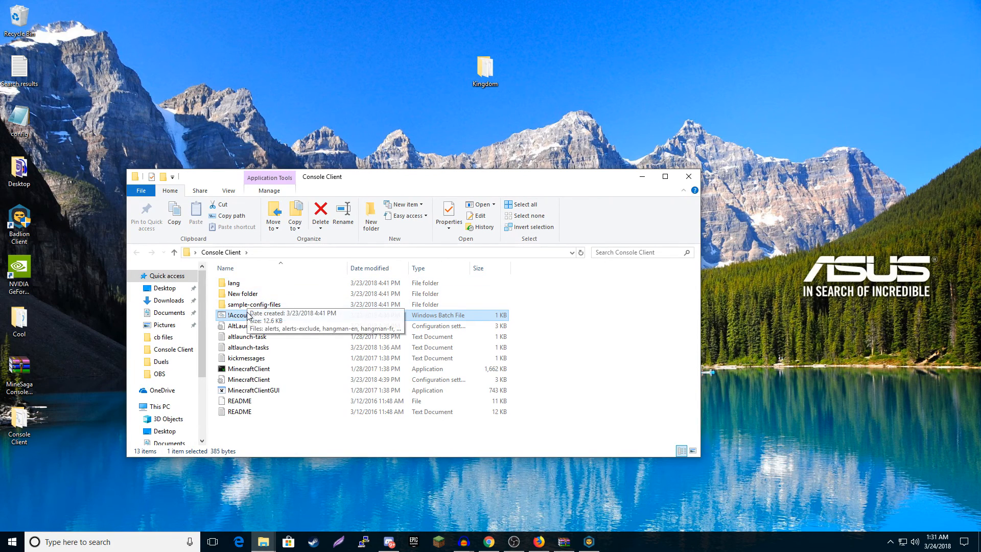
{"action": "mouse_move", "coordinate": [238, 315]}
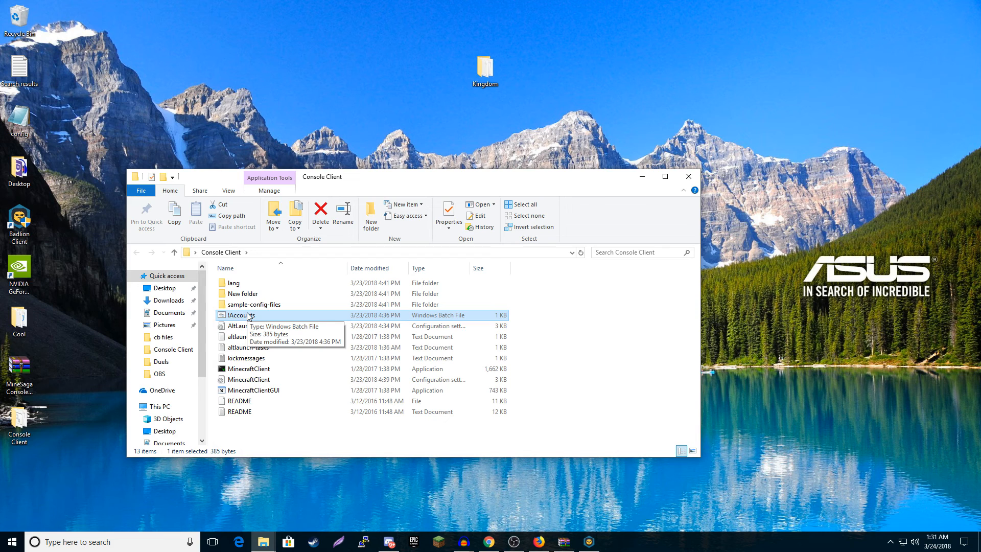
{"action": "mouse_move", "coordinate": [236, 330]}
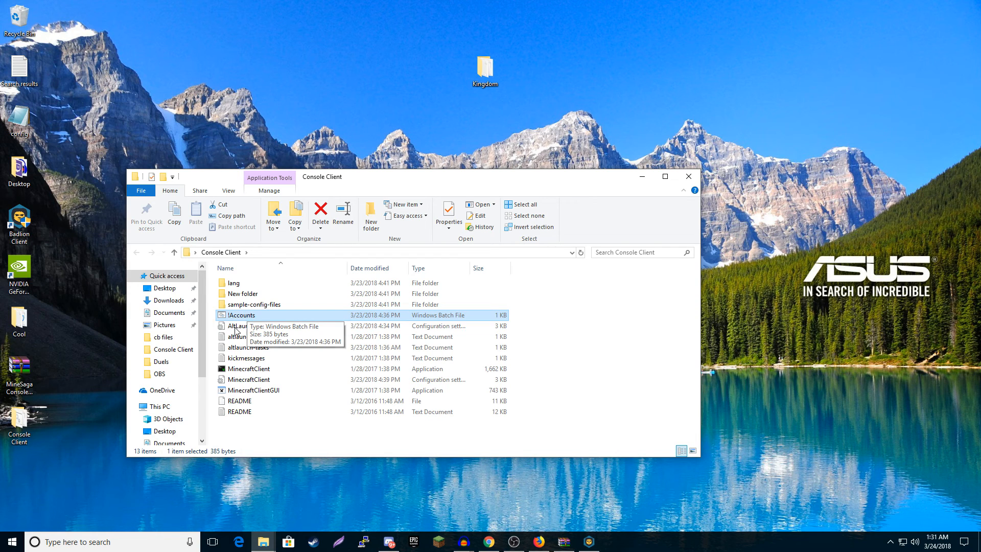
{"action": "double_click", "coordinate": [247, 369]}
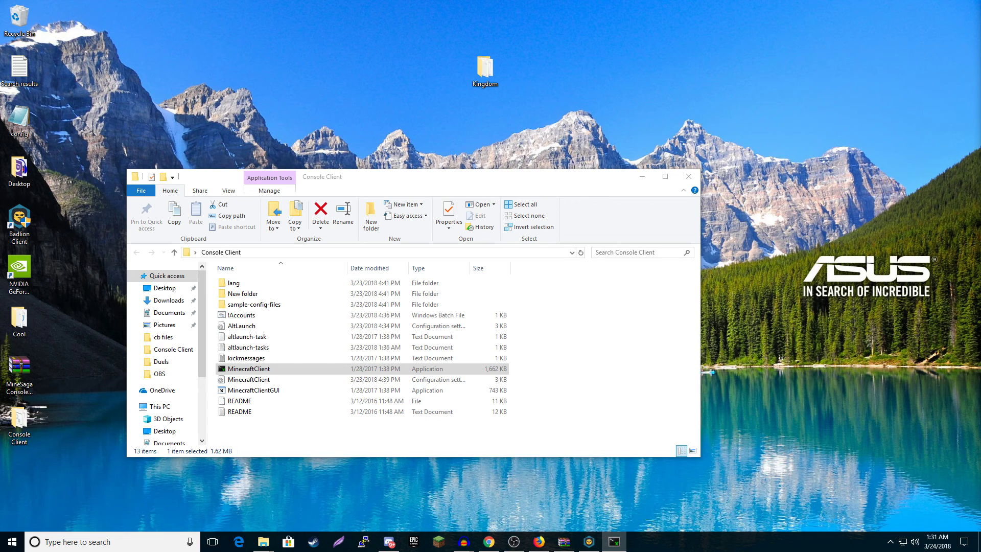
- Run MinecraftClient against play.minesaga.org, let it auto-join Pirate and report island level 648, then close it
{"action": "double_click", "coordinate": [244, 368]}
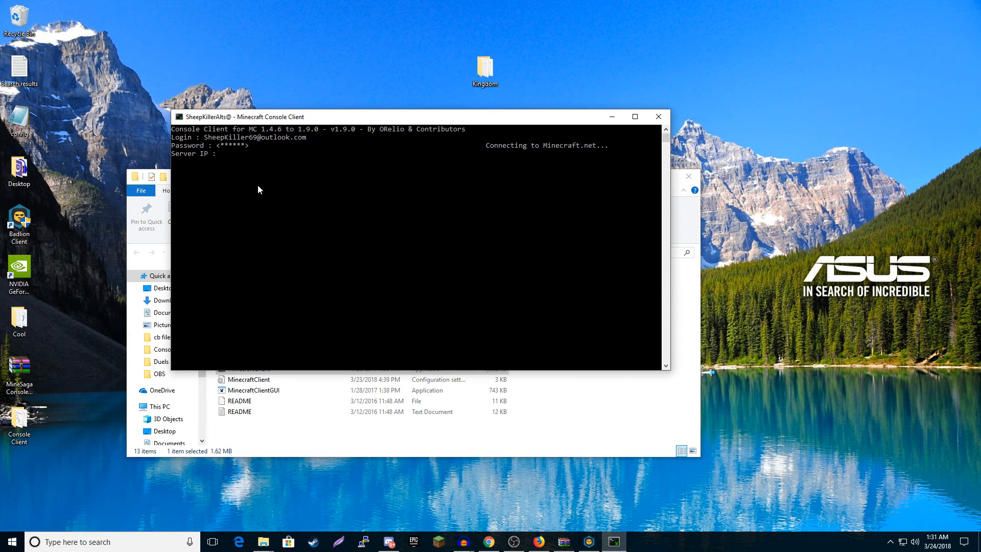
{"action": "type", "text": "play.minesaga.org"}
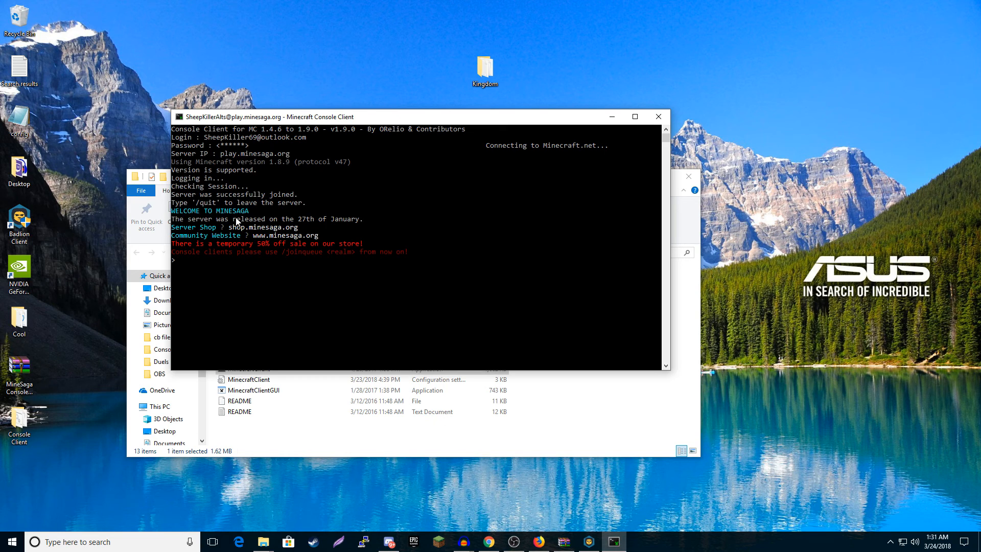
{"action": "mouse_move", "coordinate": [272, 250]}
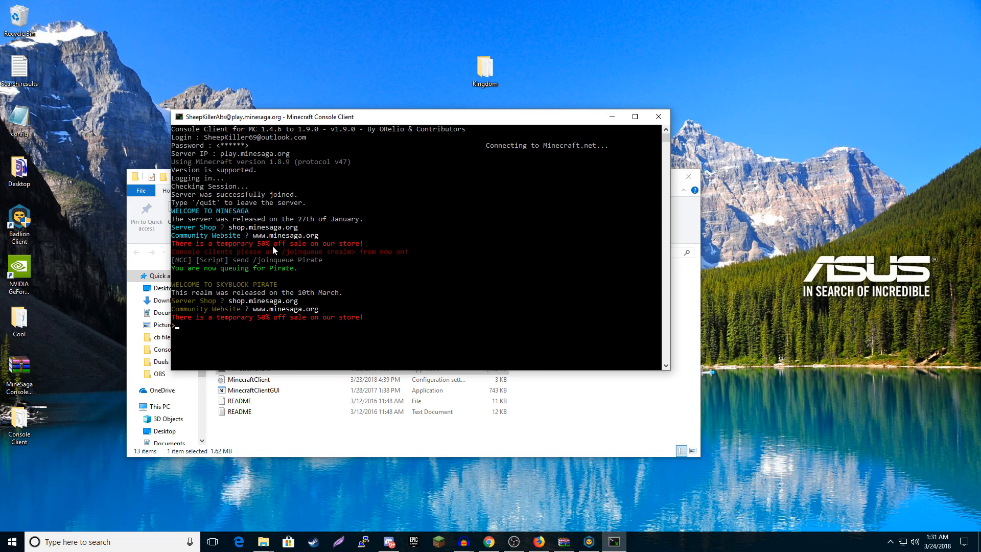
{"action": "mouse_move", "coordinate": [306, 261]}
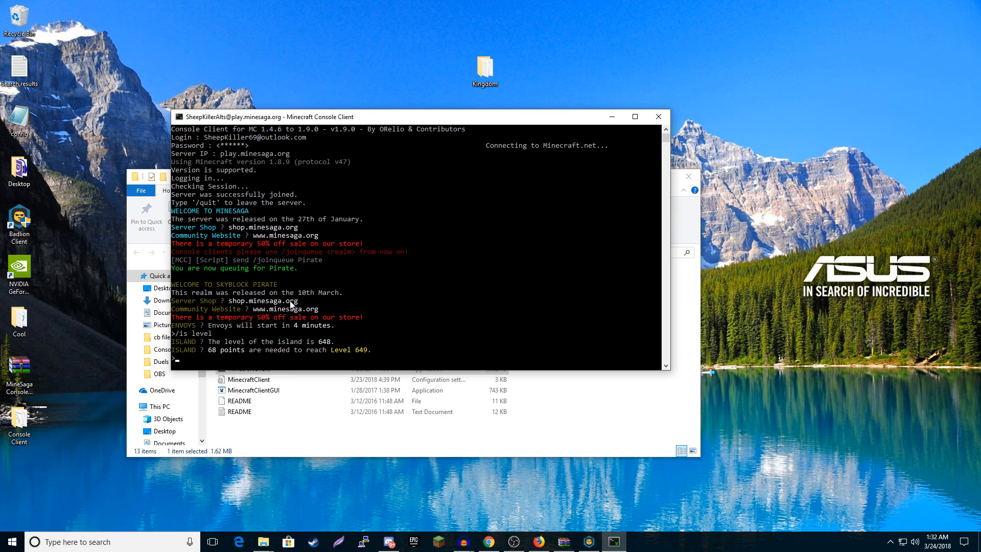
{"action": "mouse_move", "coordinate": [305, 345]}
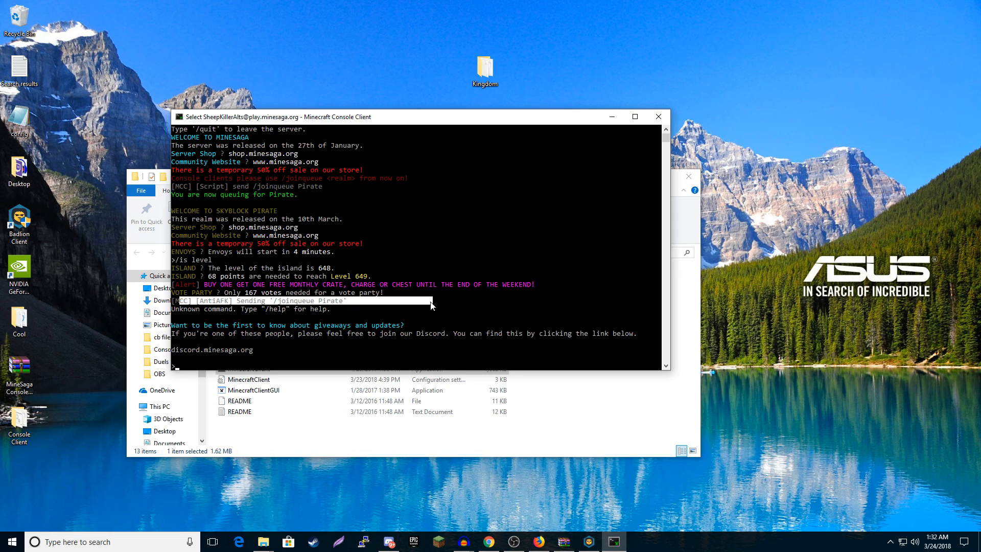
{"action": "mouse_move", "coordinate": [658, 117]}
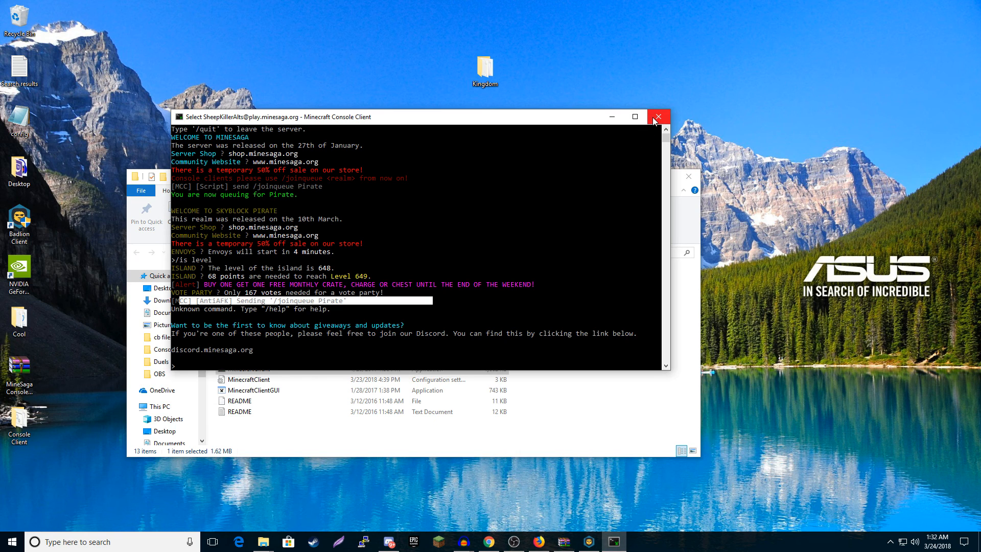
{"action": "left_click", "coordinate": [658, 117]}
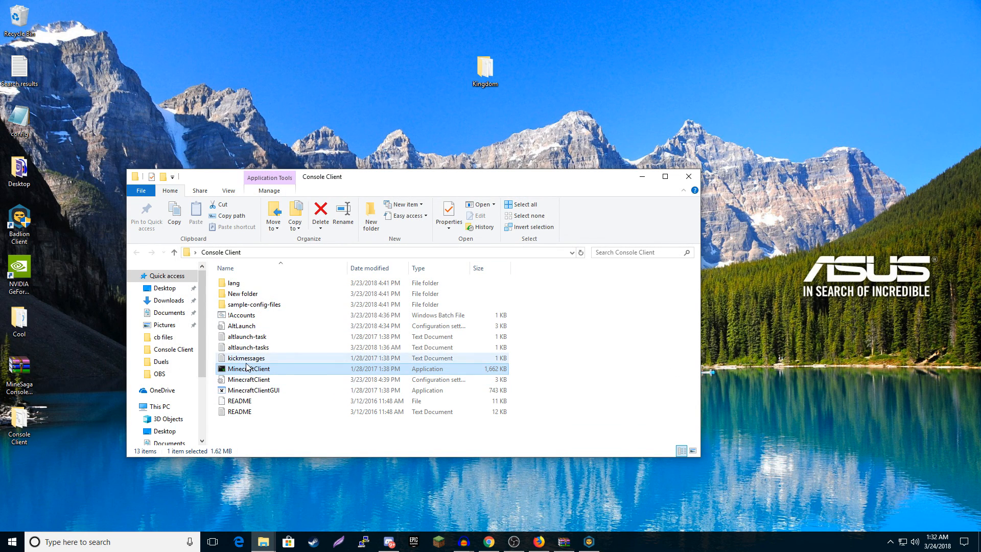
- Open the kickmessages file in Notepad to review its kick reasons
{"action": "double_click", "coordinate": [244, 358]}
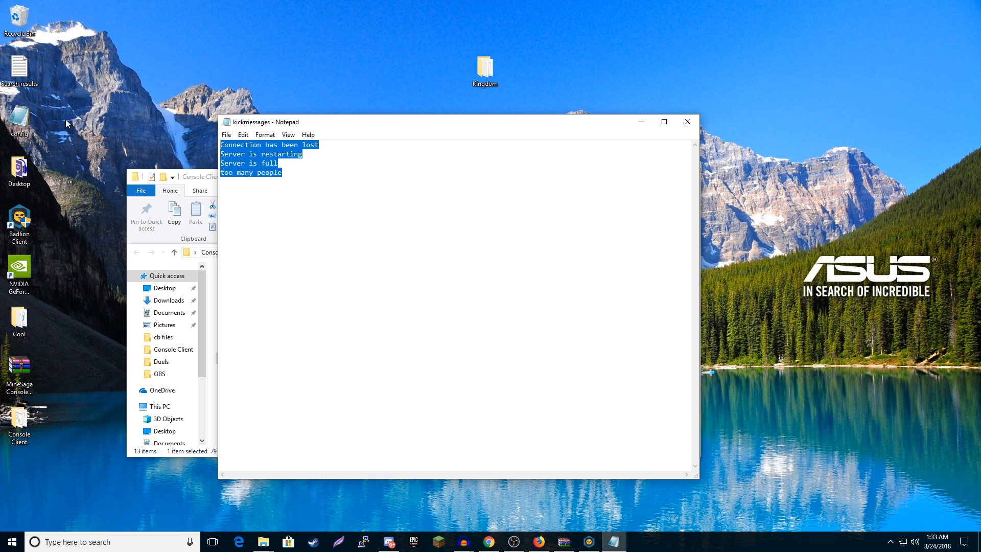
{"action": "mouse_move", "coordinate": [711, 61]}
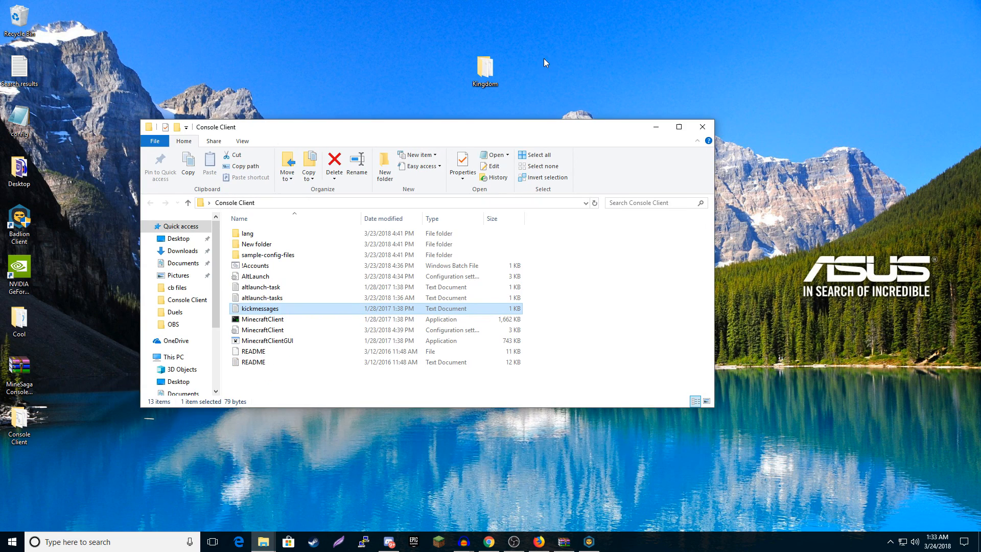
{"action": "mouse_move", "coordinate": [494, 111]}
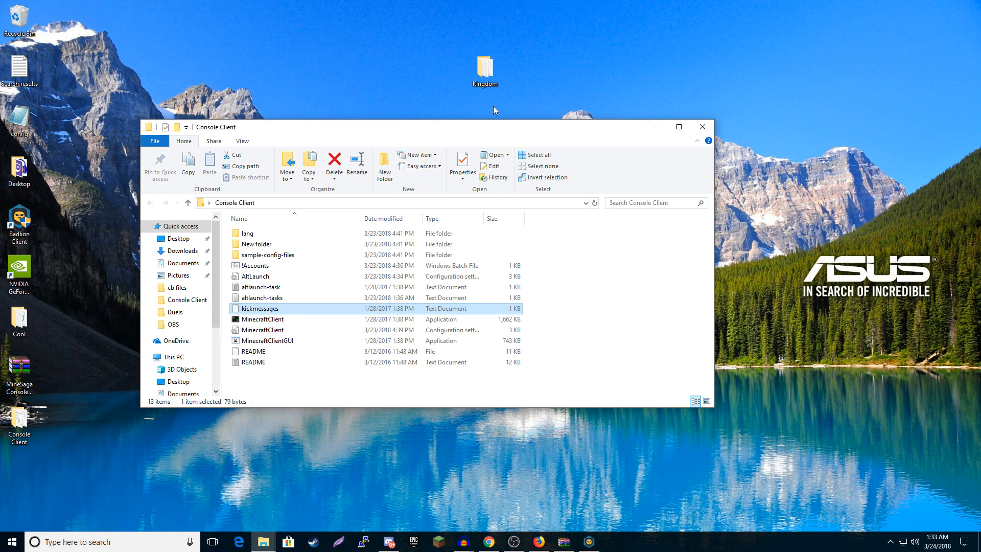
{"action": "mouse_move", "coordinate": [221, 346]}
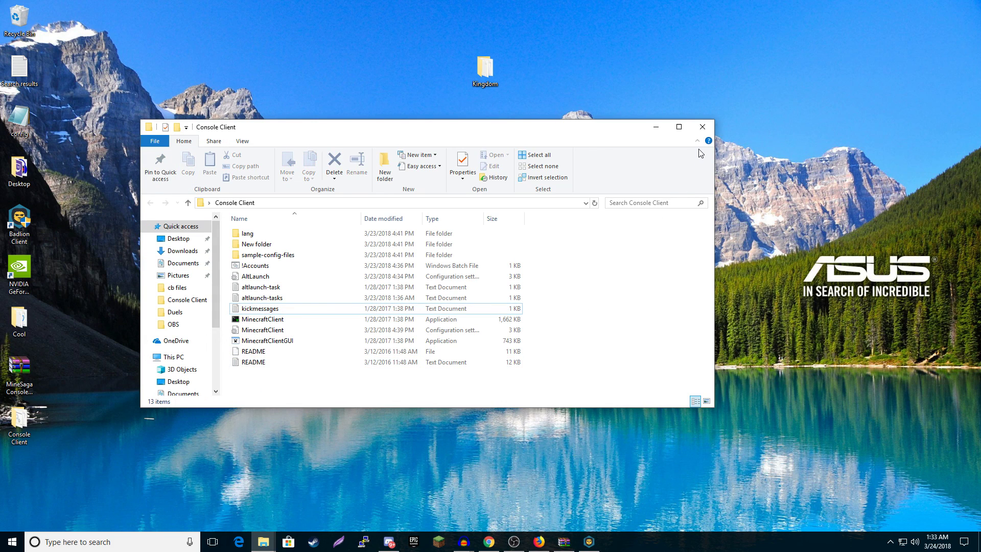
{"action": "mouse_move", "coordinate": [695, 156]}
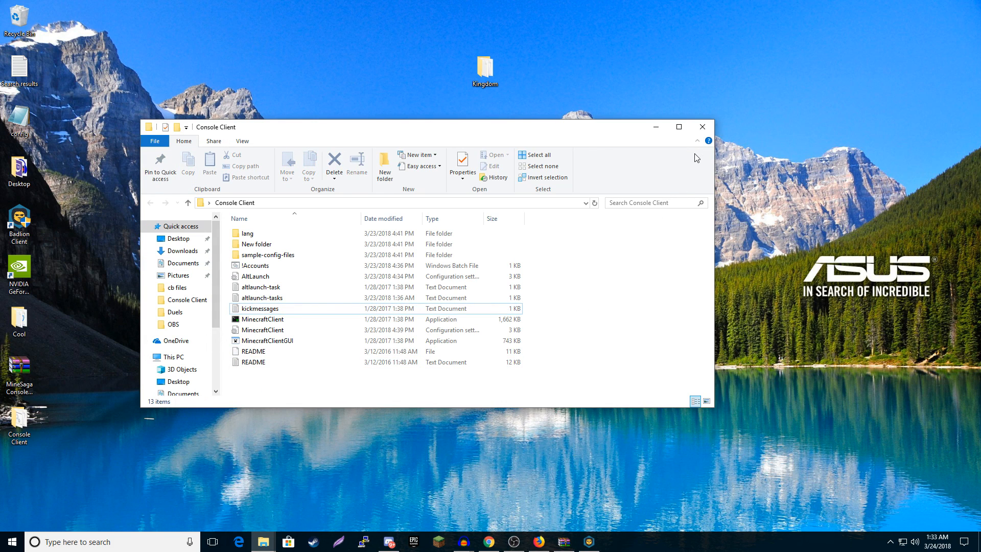